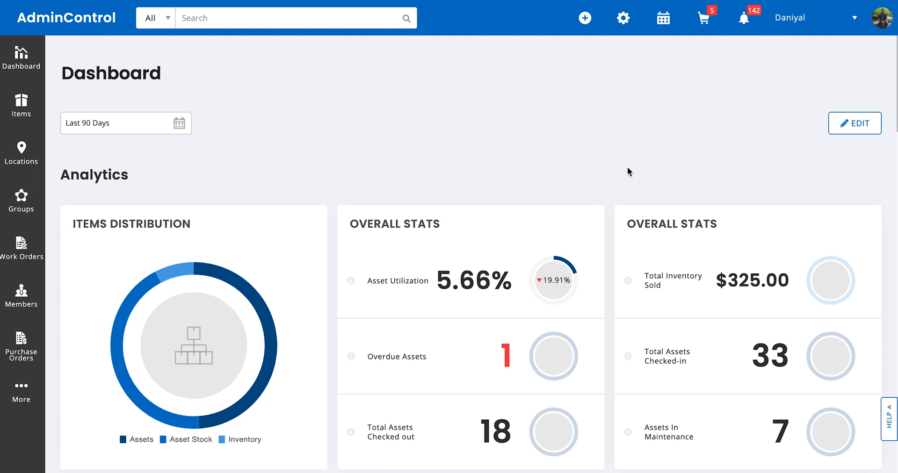
mouse_move(376, 128)
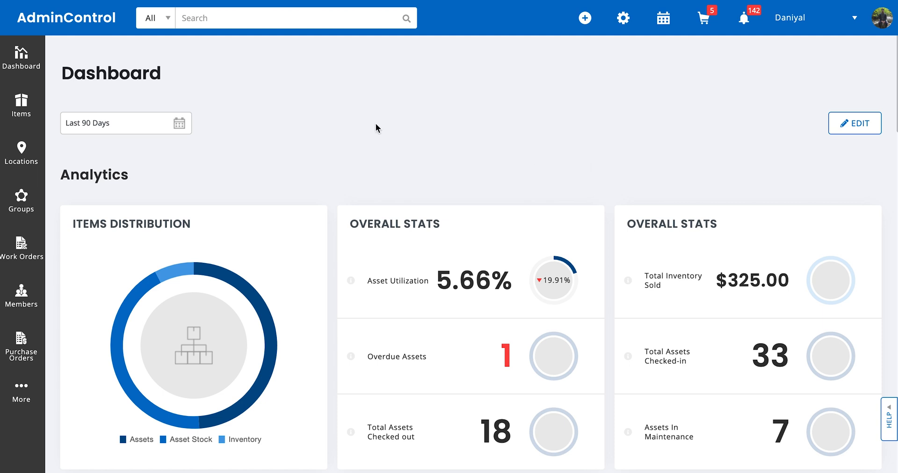
mouse_move(355, 126)
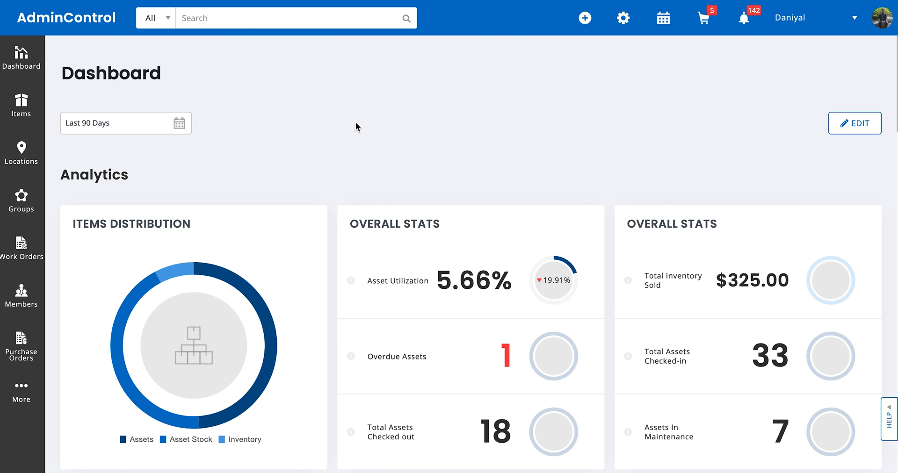
mouse_move(586, 45)
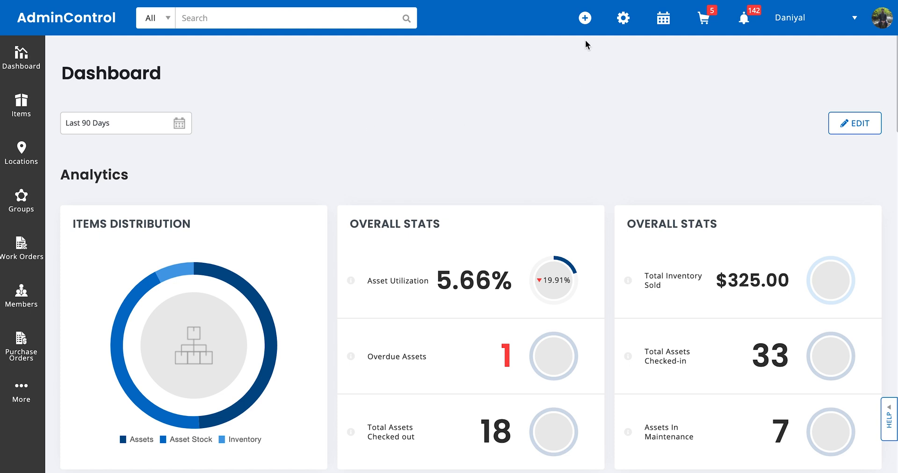
Step: Leave the dashboard and go to the Items area to view the assets list
click(585, 18)
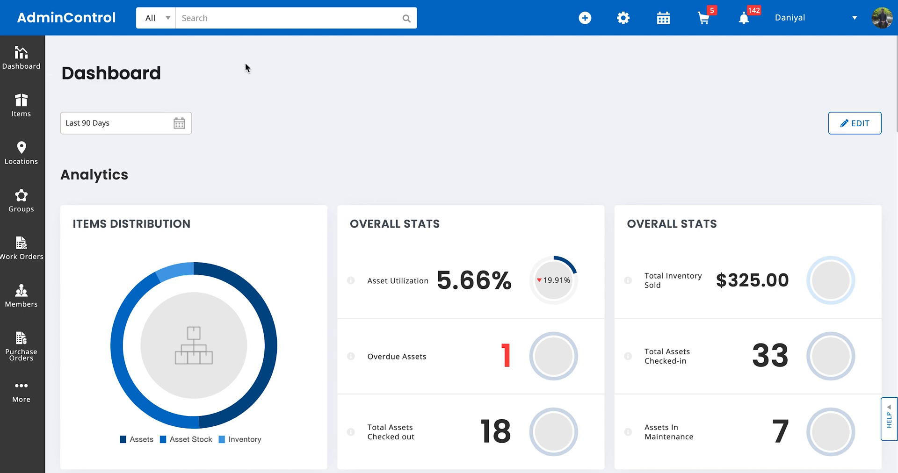
mouse_move(354, 116)
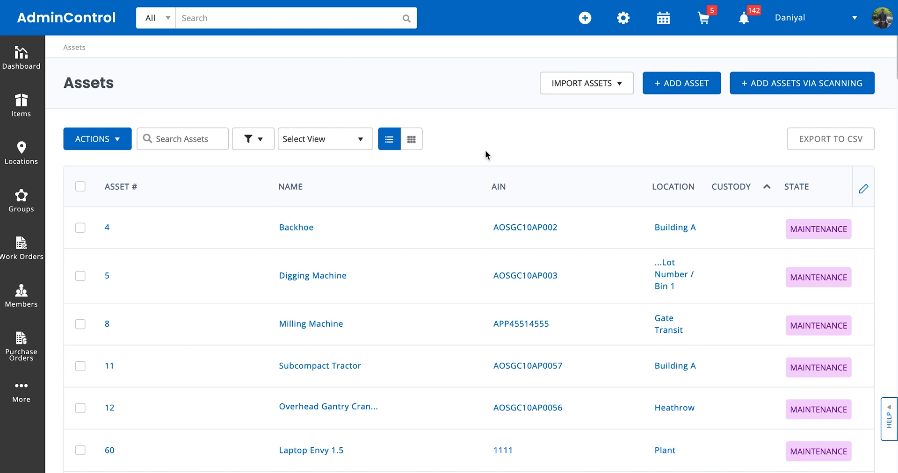
mouse_move(651, 127)
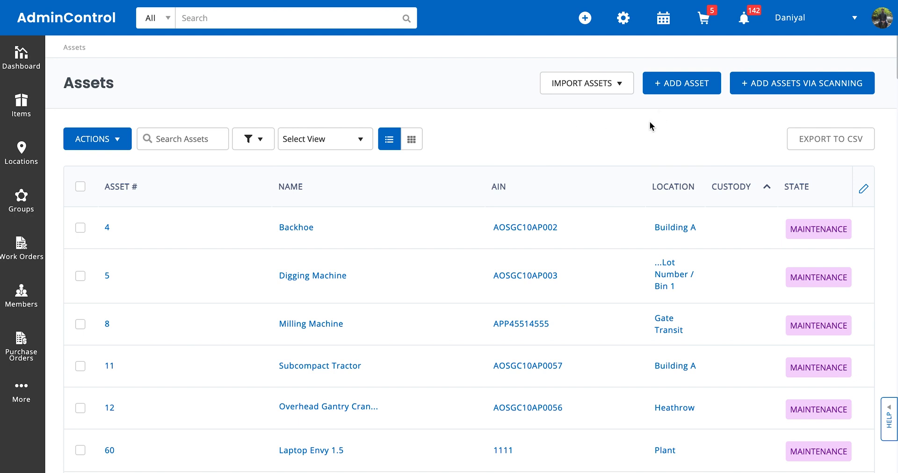
mouse_move(600, 125)
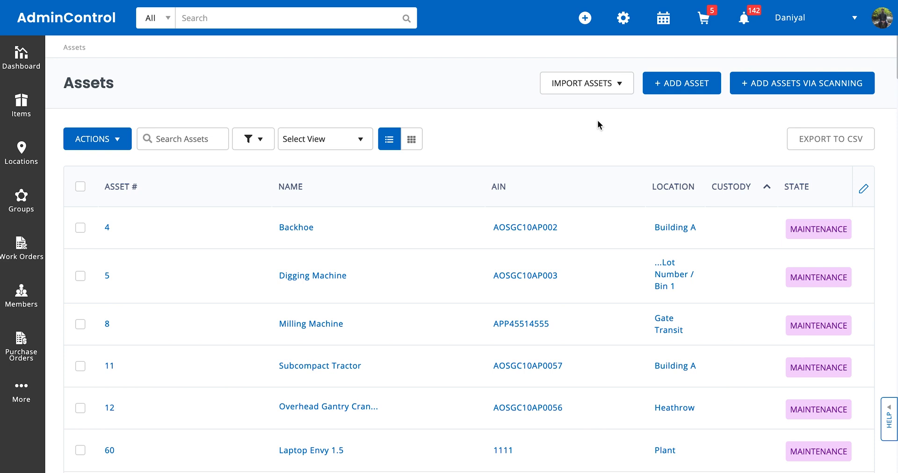
mouse_move(676, 103)
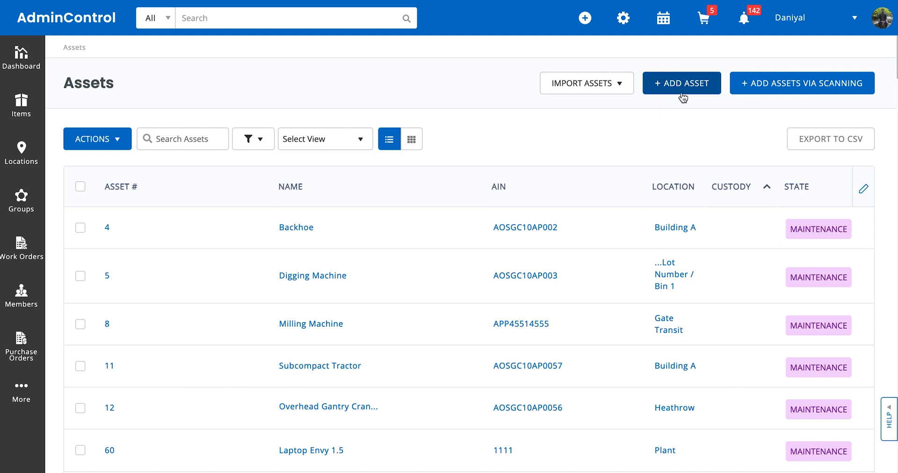
Step: Start a new asset named Power Drill
click(681, 83)
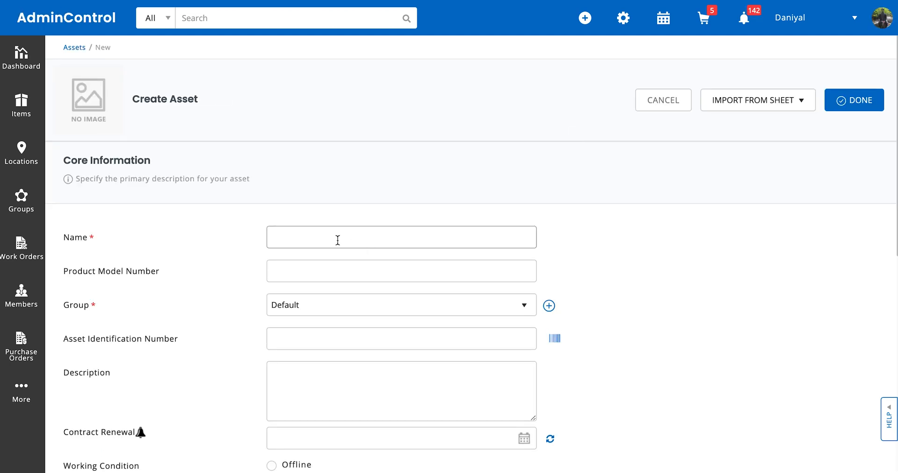
text(Power Drill)
click(401, 271)
text(ABC5664)
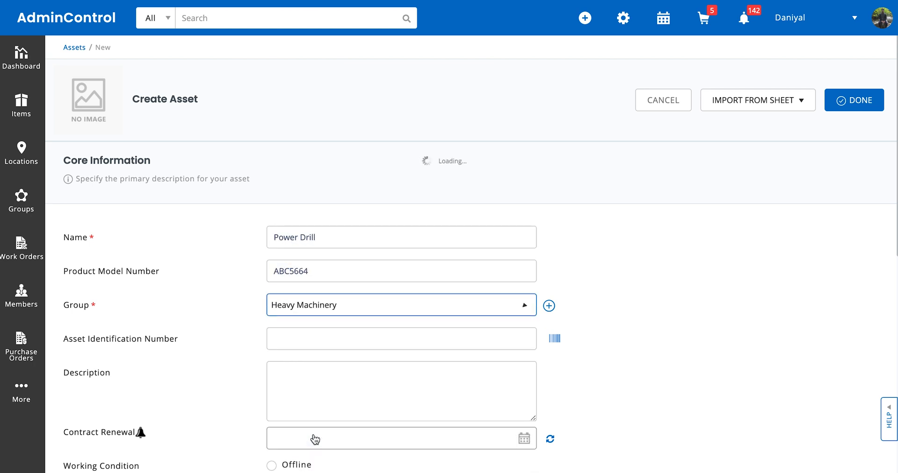
click(401, 338)
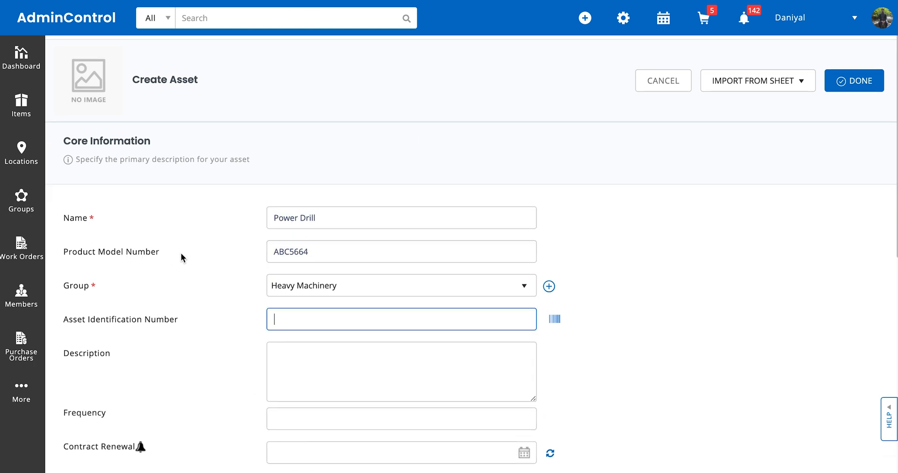
mouse_move(254, 278)
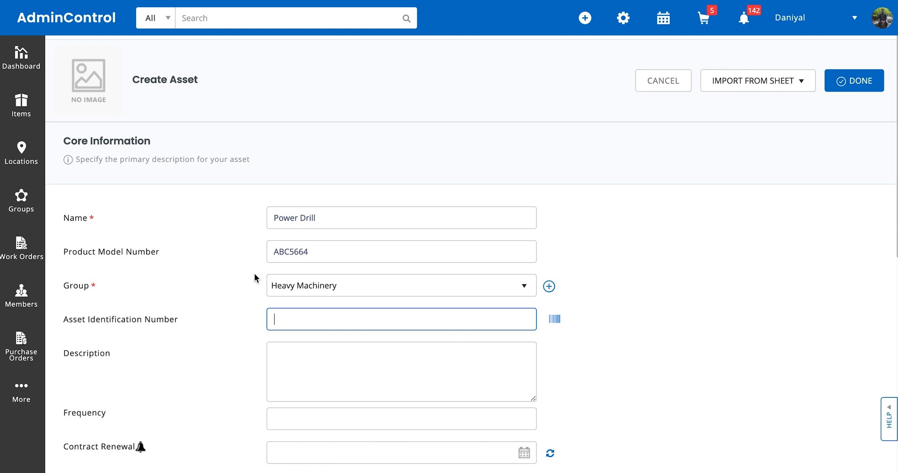
scroll(down, 3)
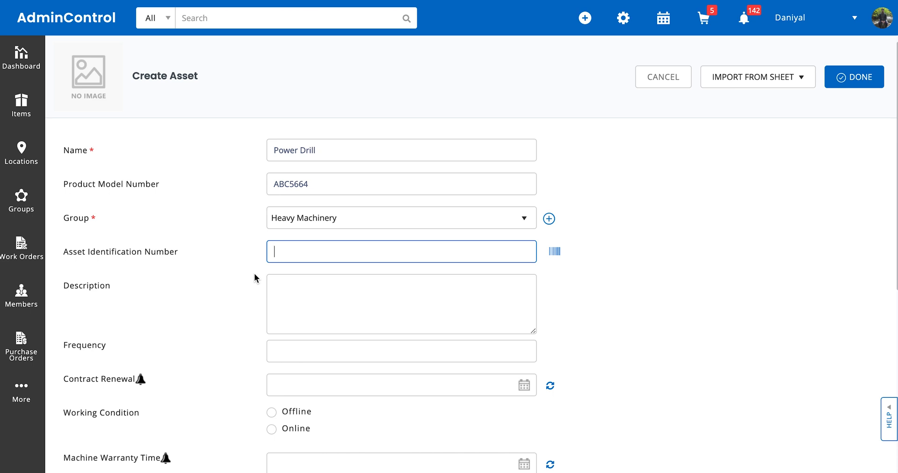
mouse_move(266, 245)
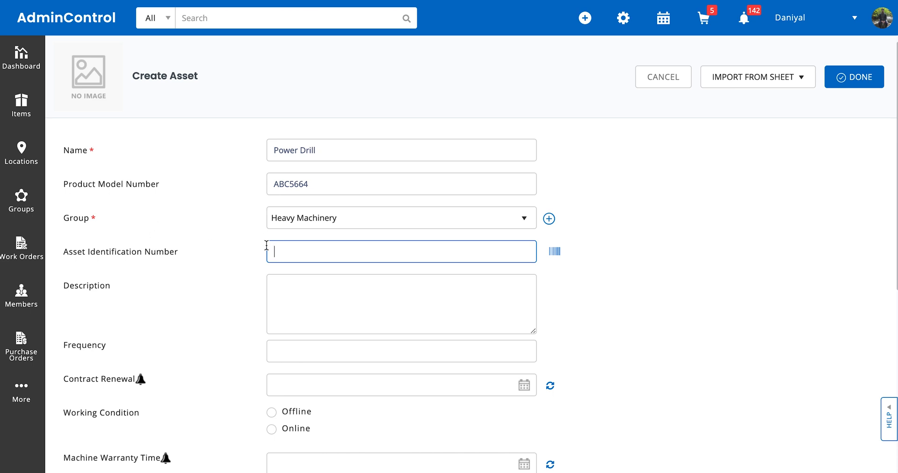
mouse_move(588, 221)
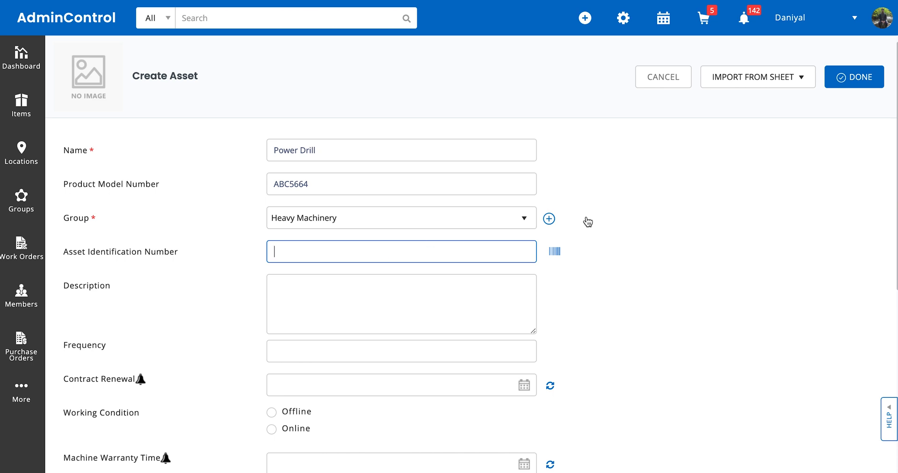
mouse_move(200, 225)
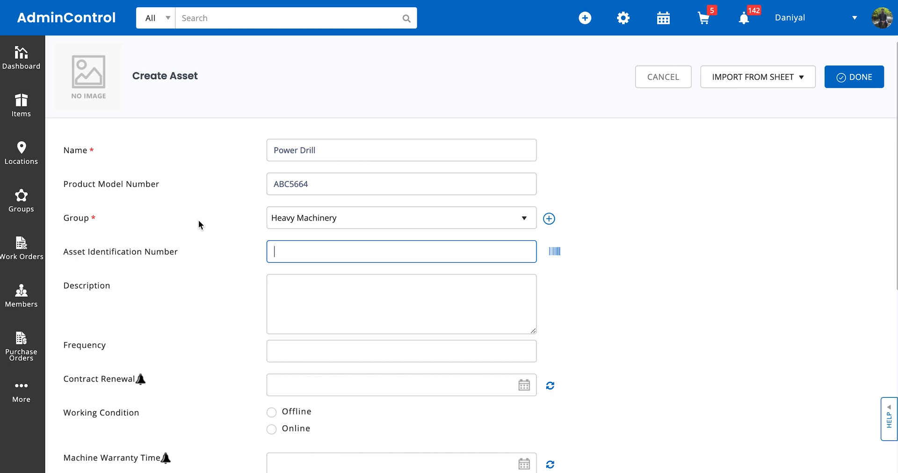
Step: Set group Heavy Machinery and asset identification number 345333FFF
click(401, 218)
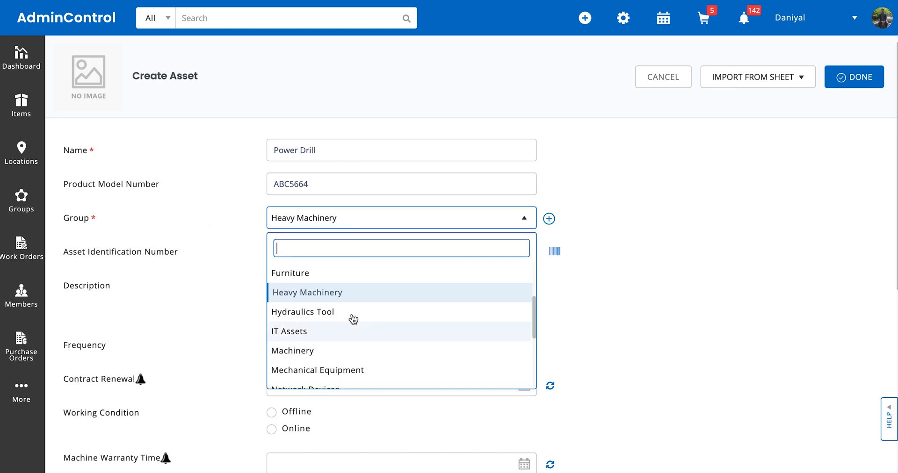
click(308, 292)
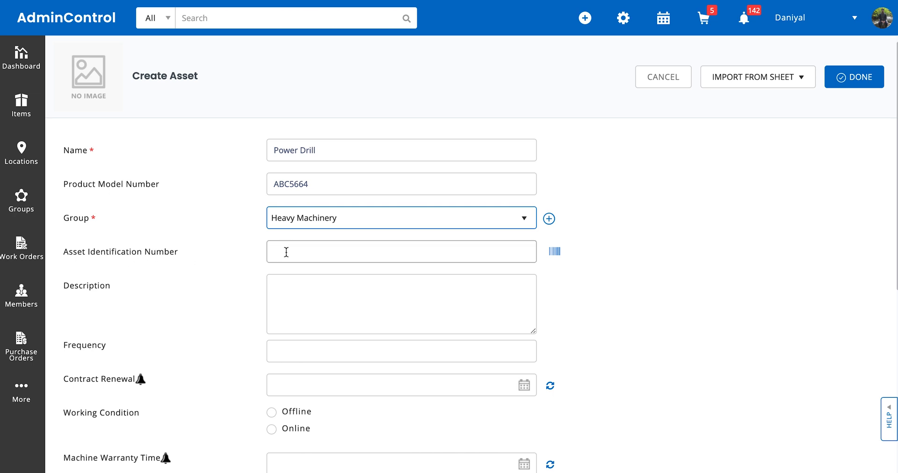
click(401, 252)
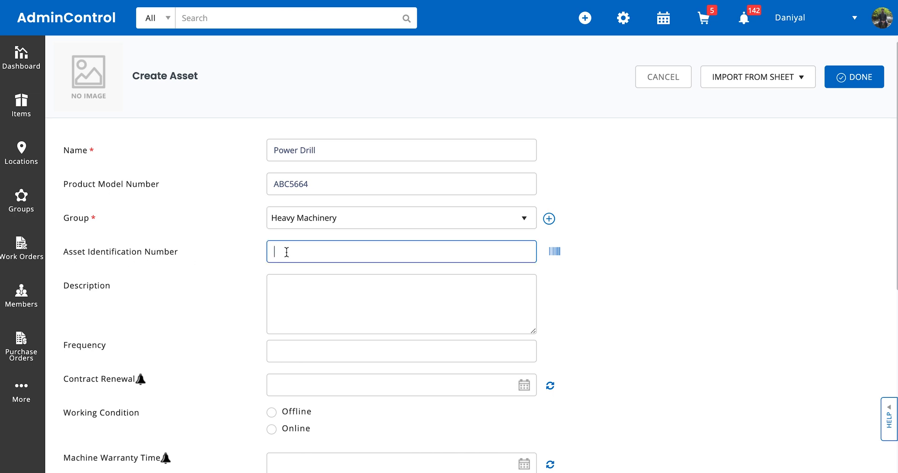
mouse_move(555, 252)
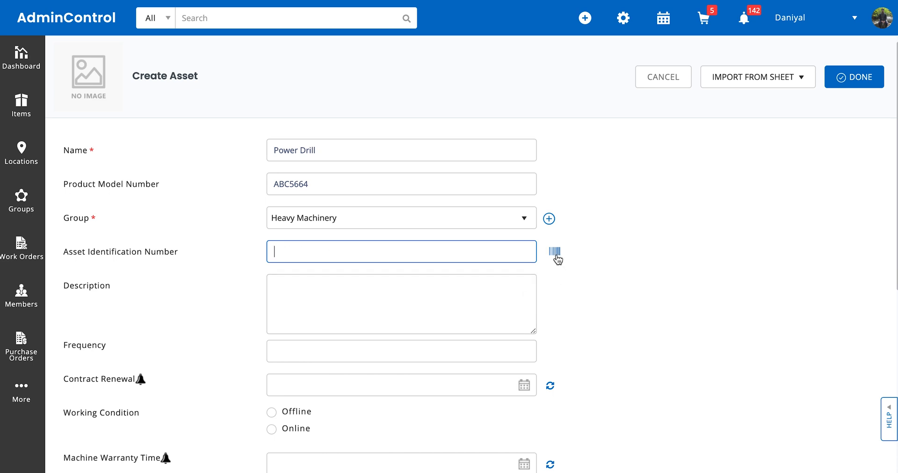
text(AB)
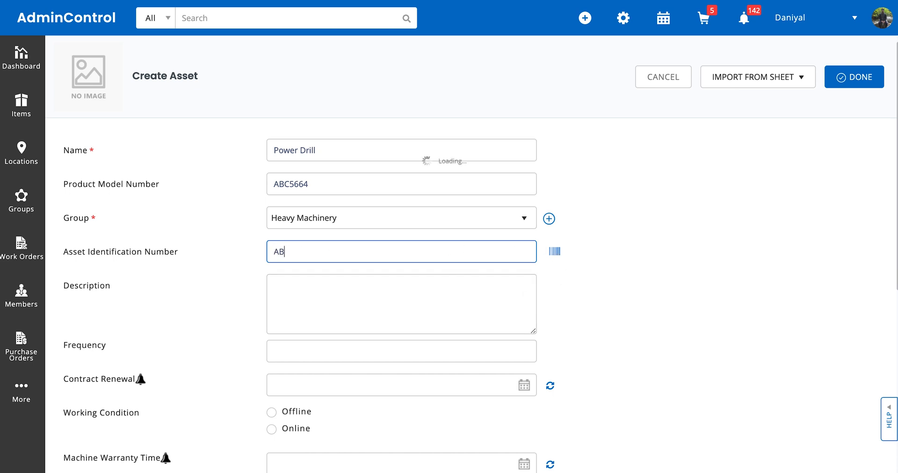
text(345333FFF)
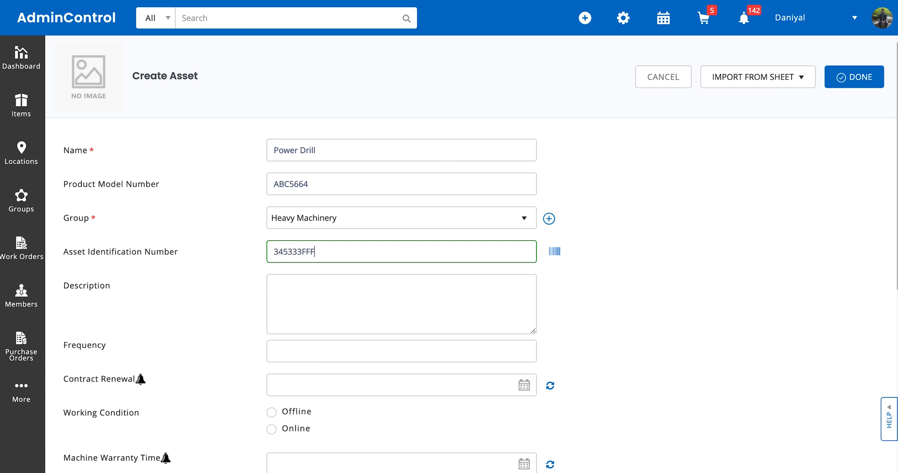
scroll(down, 3)
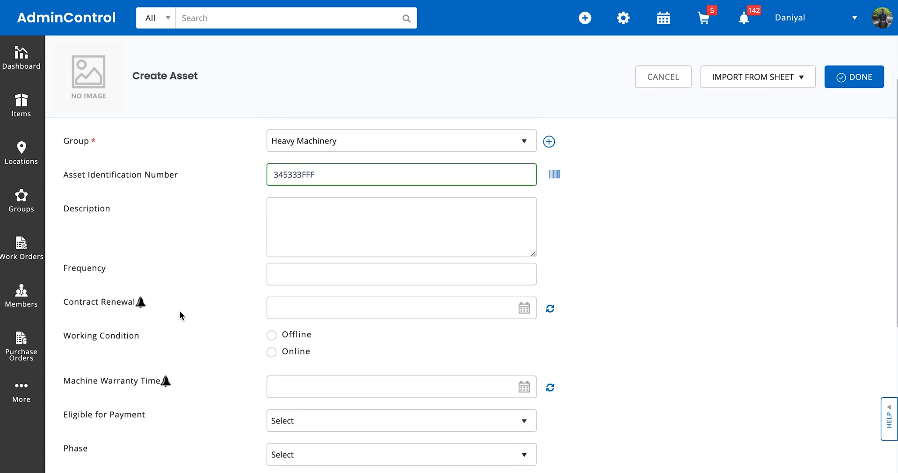
scroll(down, 3)
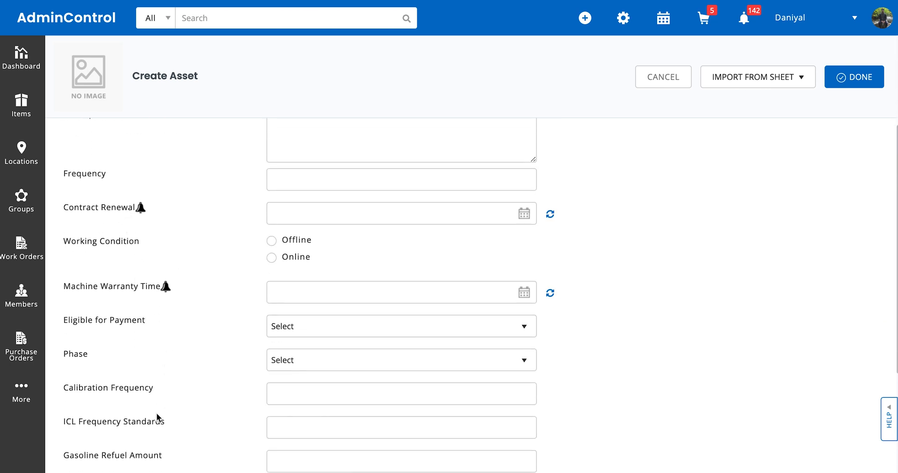
mouse_move(160, 212)
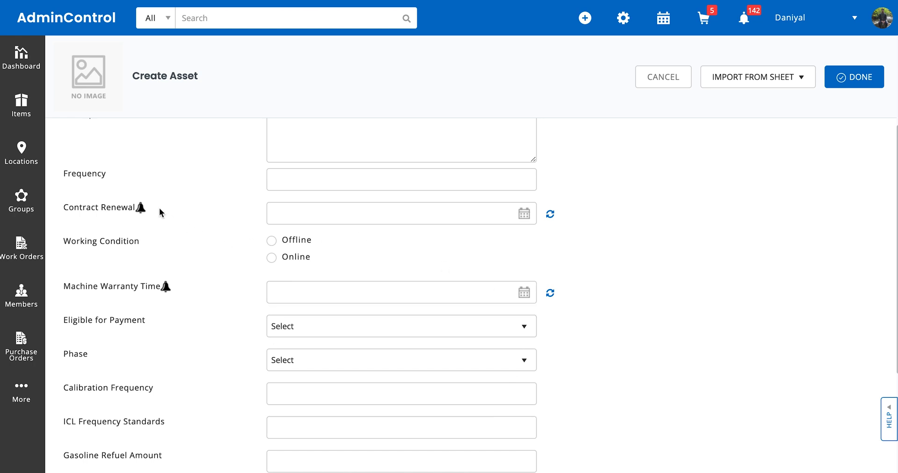
scroll(down, 3)
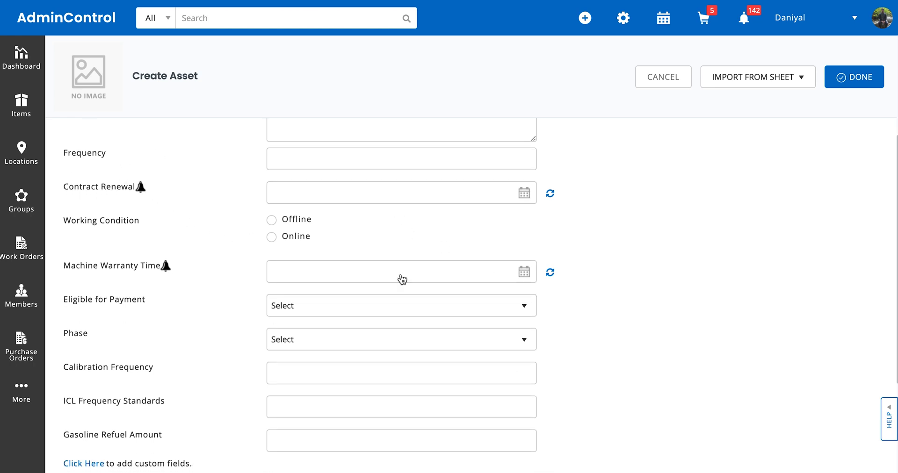
mouse_move(158, 411)
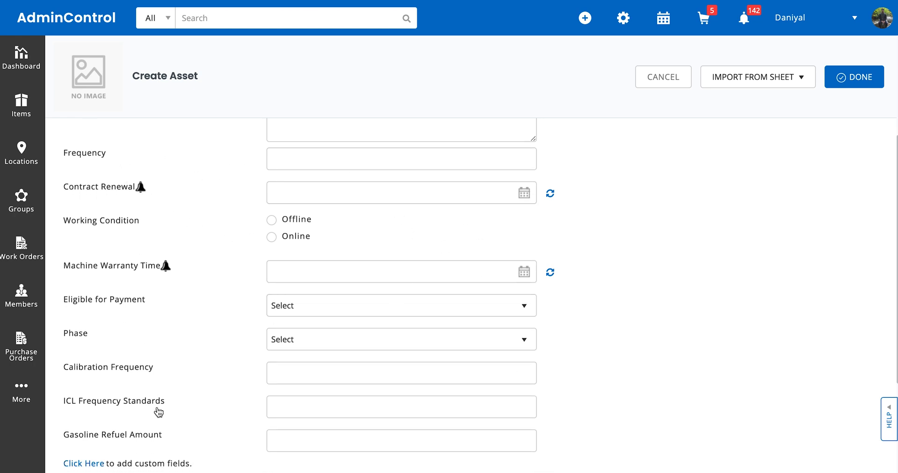
mouse_move(144, 312)
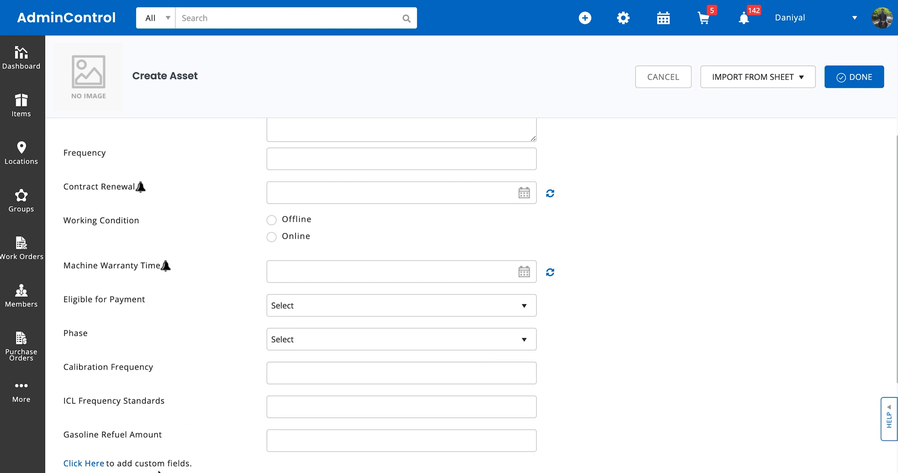
scroll(up, 3)
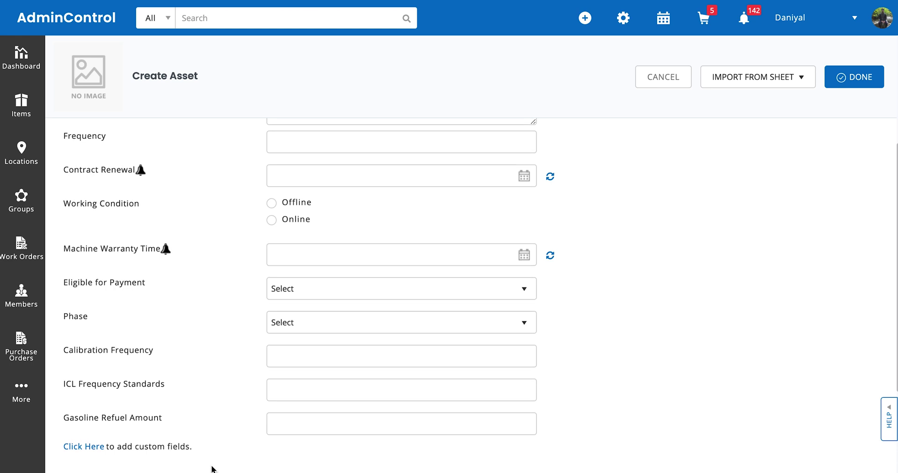
scroll(up, 3)
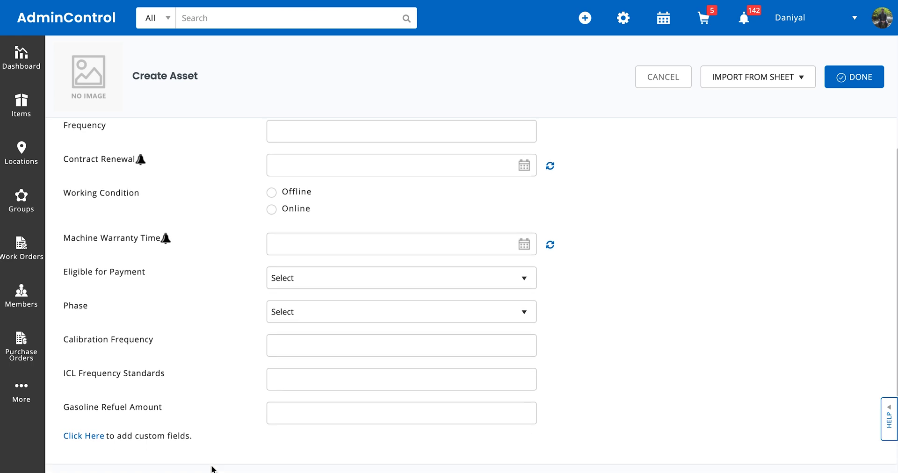
Step: Set vendor HP Services and location Heathrow in Extended Information
scroll(down, 3)
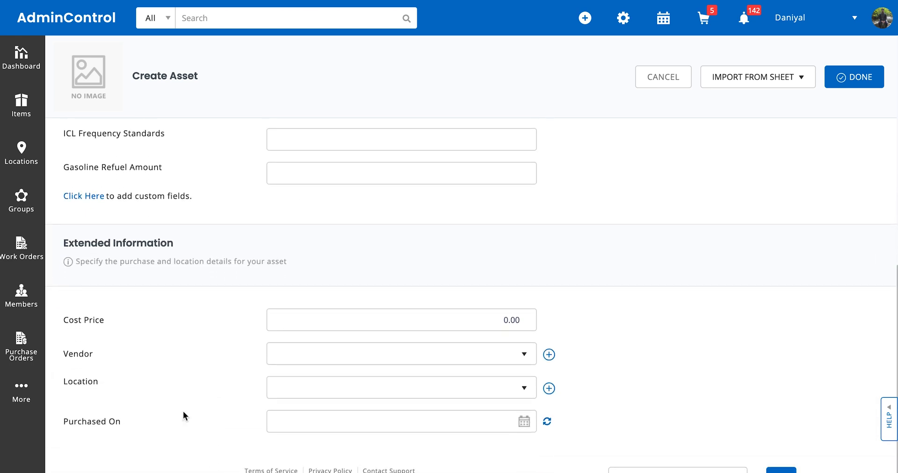
mouse_move(240, 255)
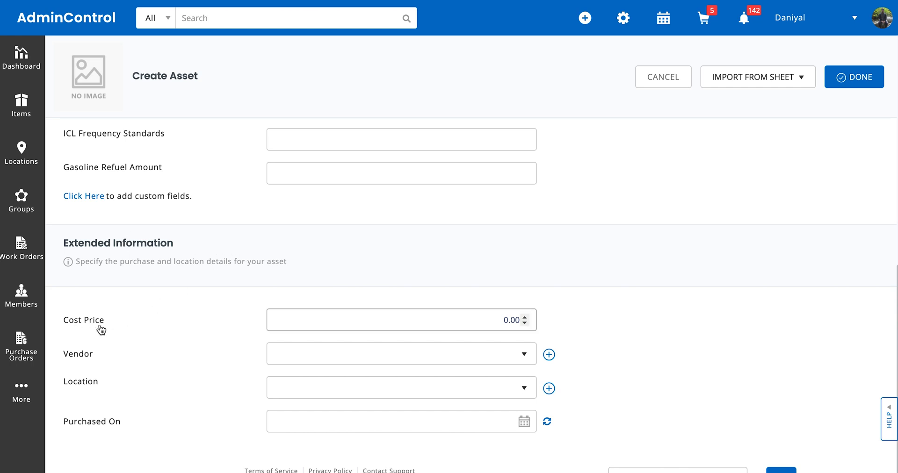
mouse_move(88, 327)
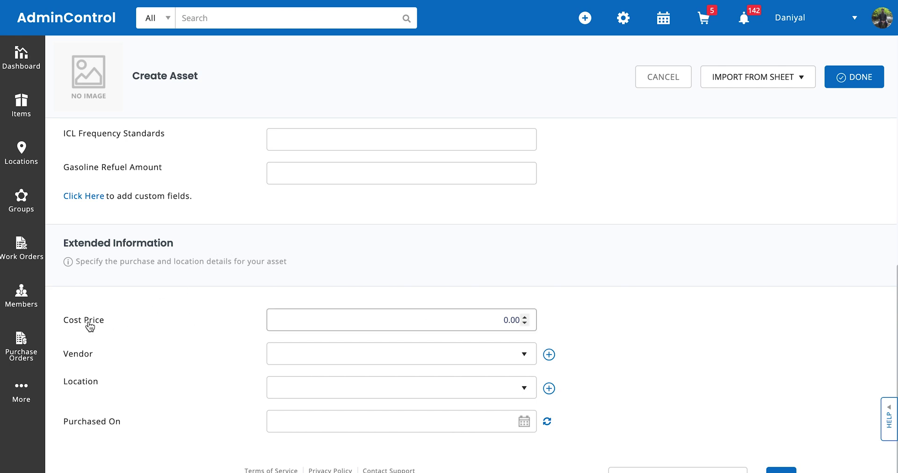
mouse_move(335, 368)
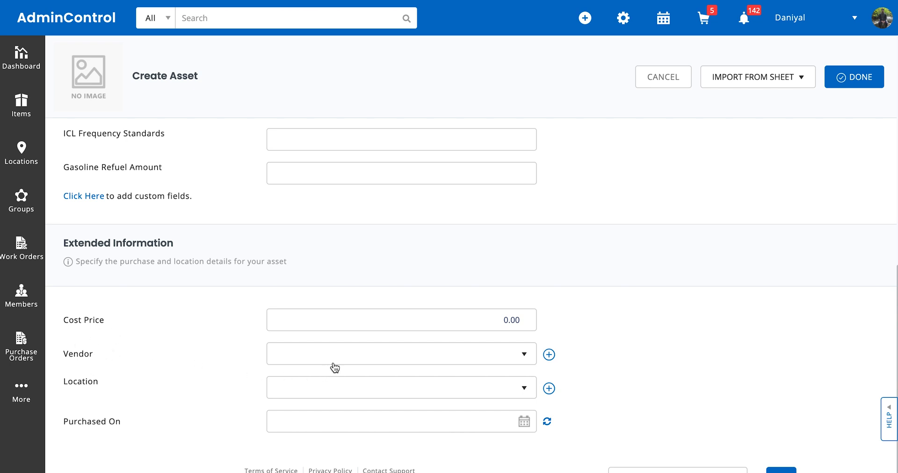
mouse_move(280, 370)
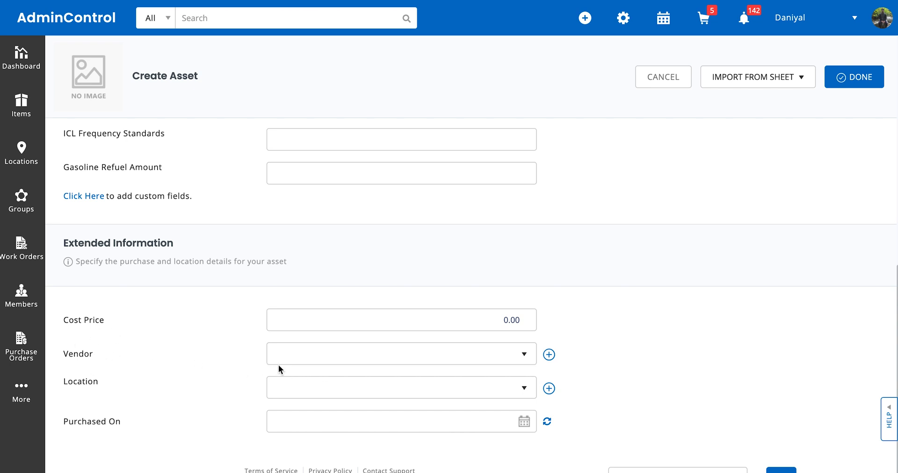
click(401, 353)
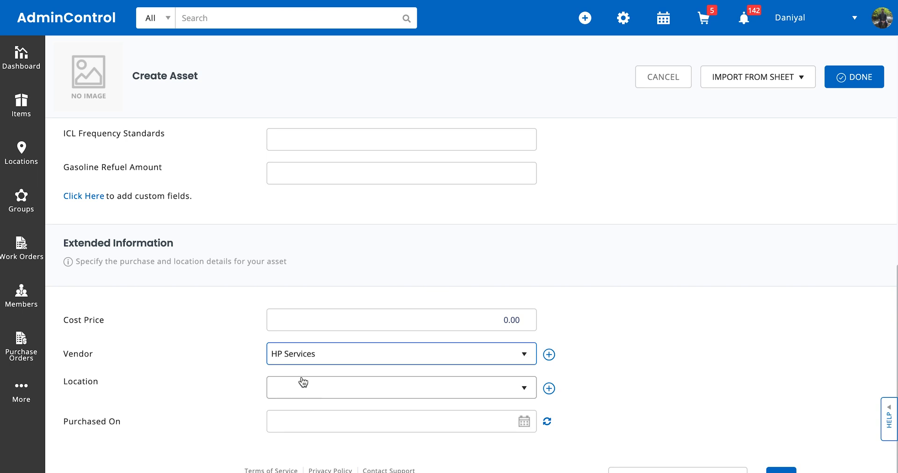
click(401, 388)
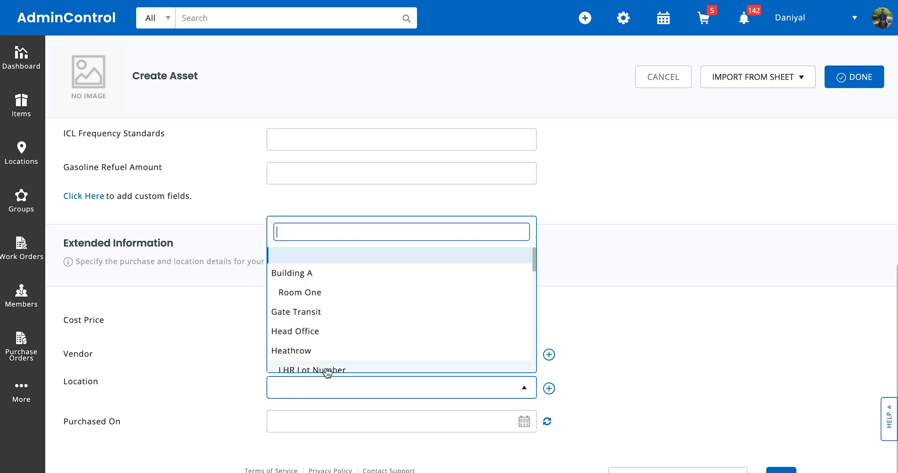
click(291, 351)
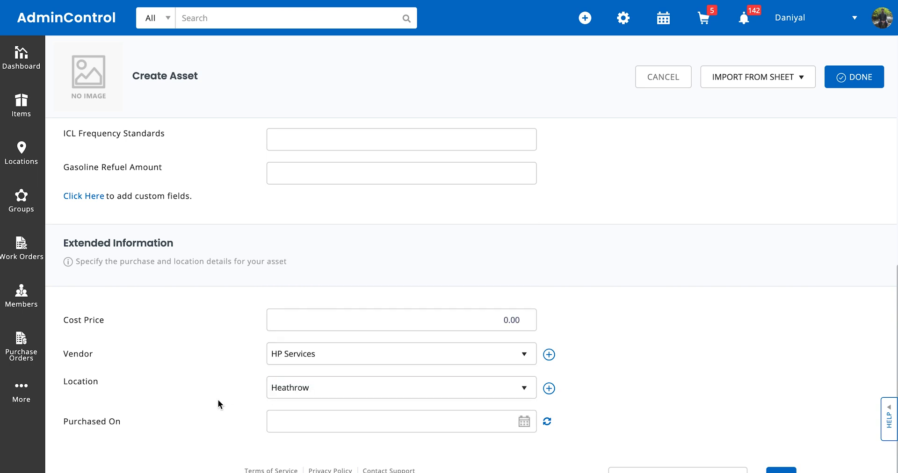
mouse_move(331, 429)
text(03/31/2021)
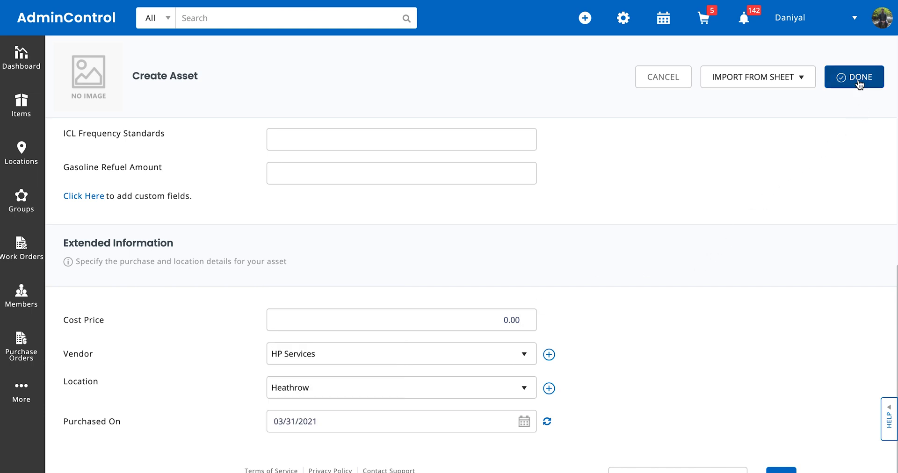
Step: Submit the new Power Drill asset with DONE
click(854, 76)
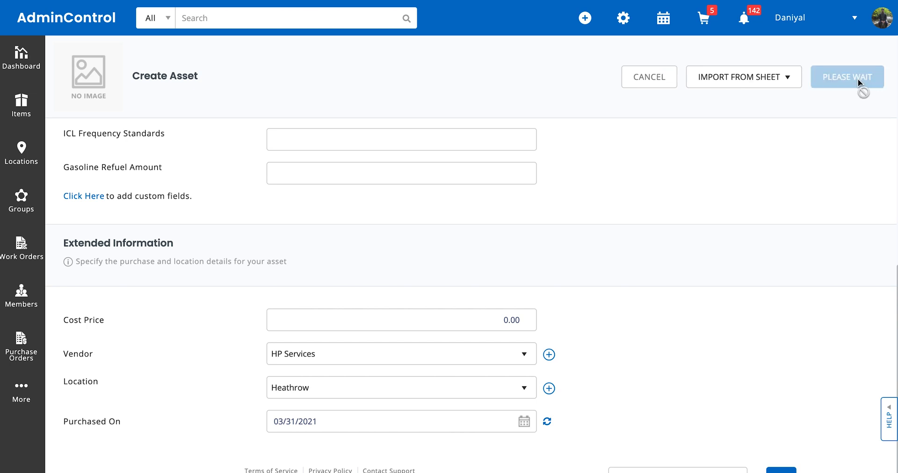
Step: Review the saved Power Drill details: asset #178, HP Services, Heathrow, March 31, 2021
click(846, 77)
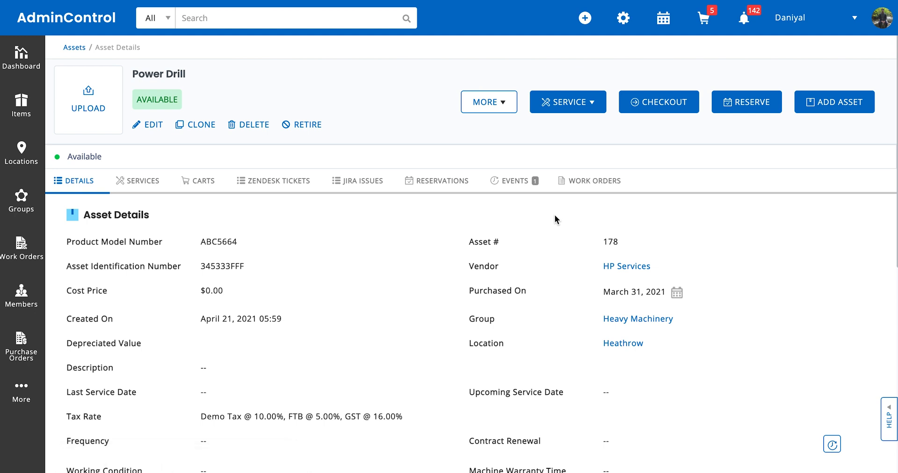
scroll(down, 3)
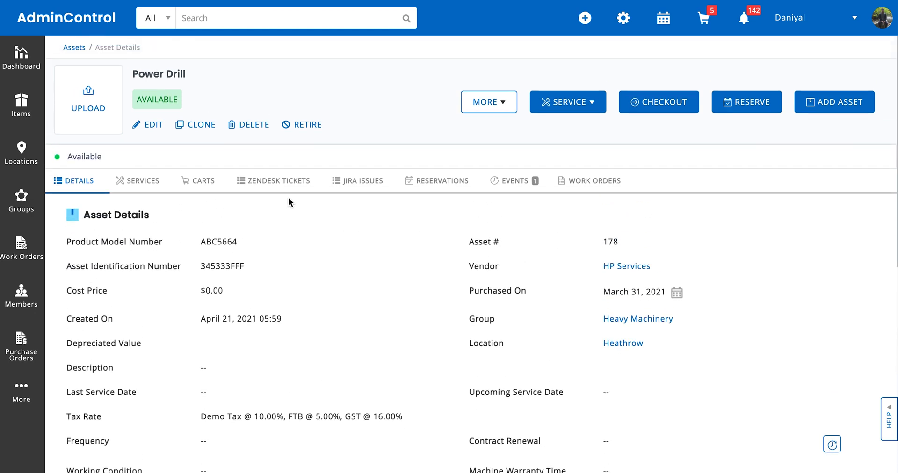
mouse_move(164, 161)
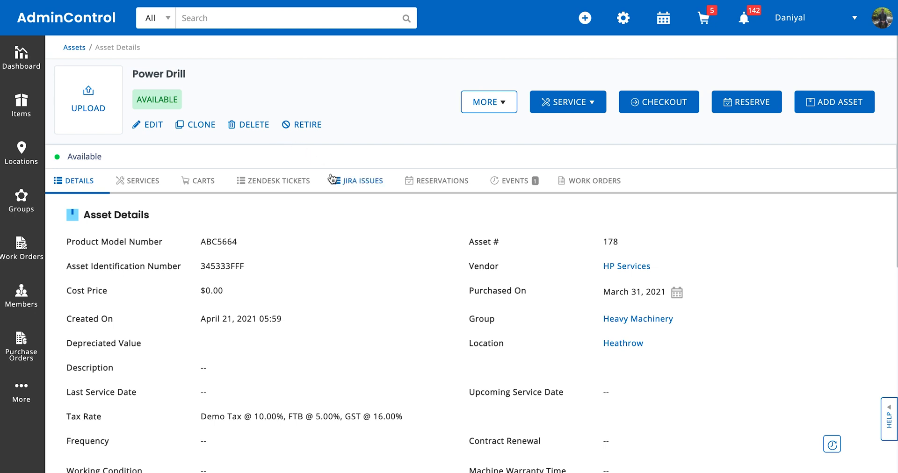
mouse_move(275, 191)
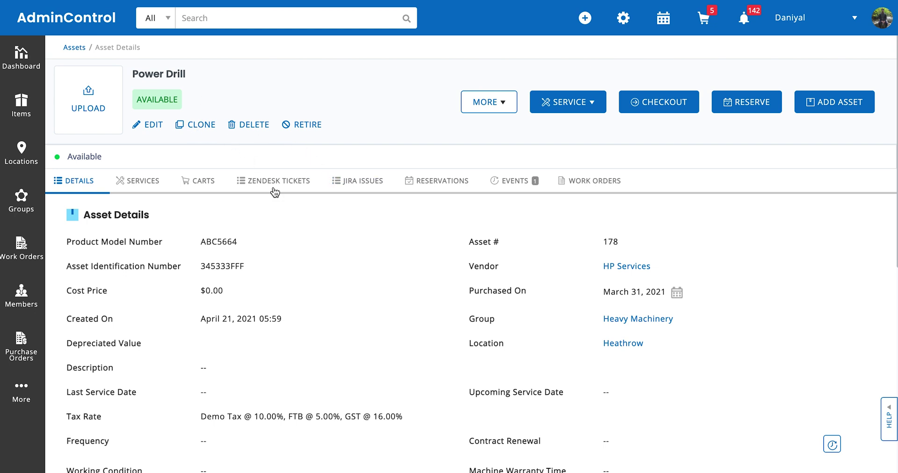
mouse_move(307, 278)
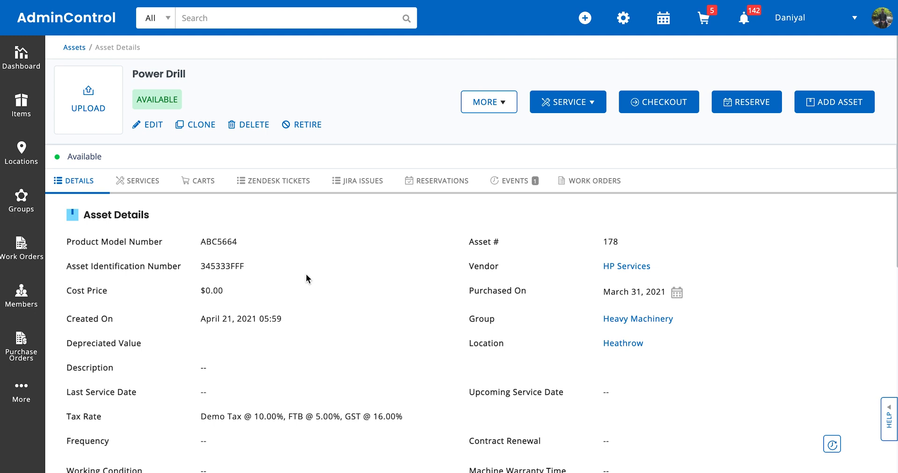
mouse_move(447, 261)
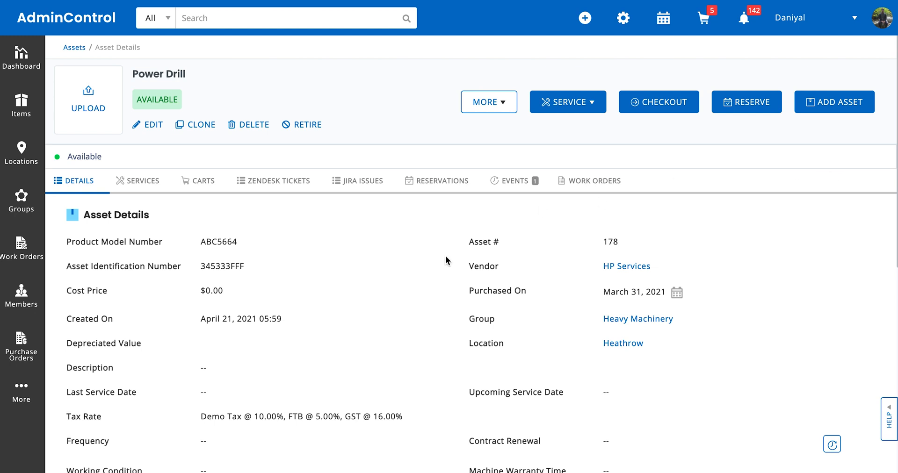
mouse_move(860, 105)
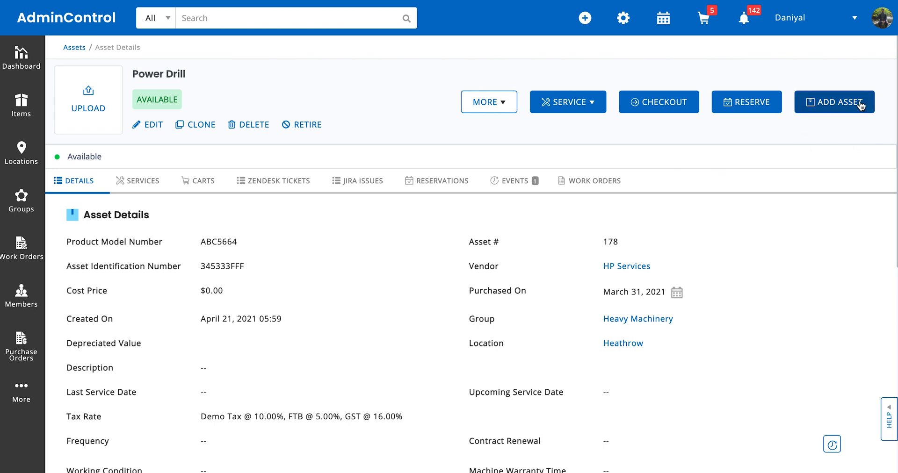
mouse_move(837, 113)
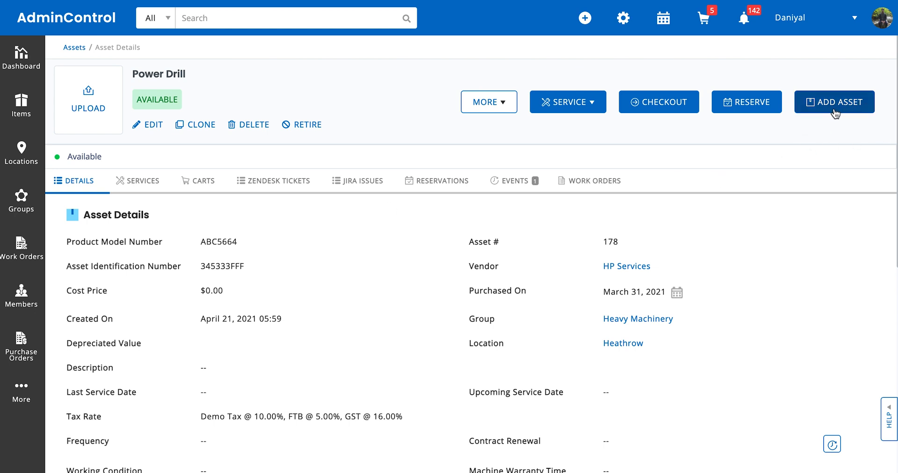
mouse_move(808, 162)
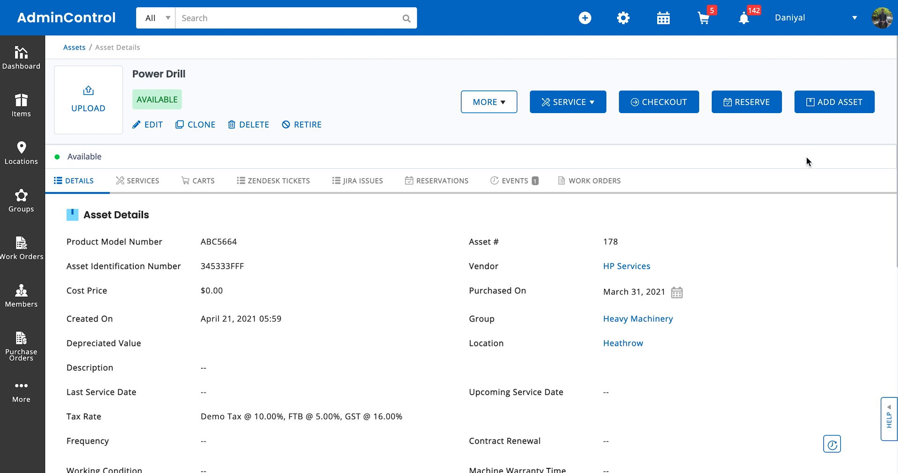
mouse_move(389, 156)
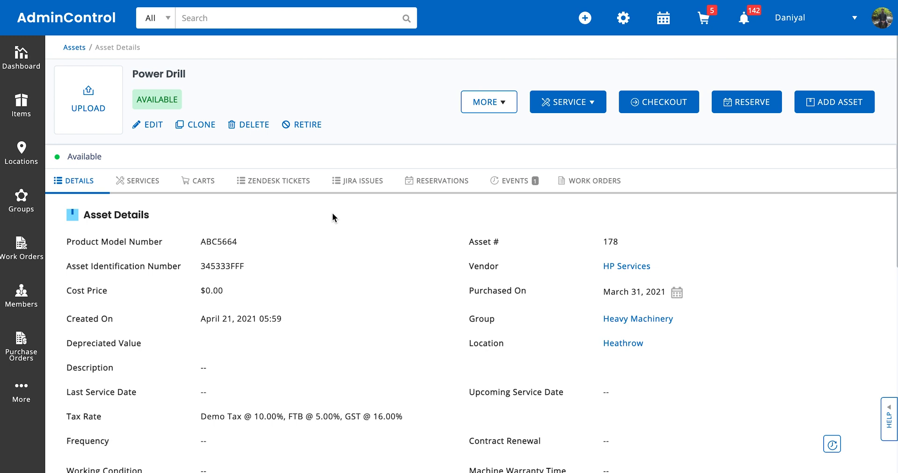
Step: Navigate from Items to the Asset Stock list
click(21, 106)
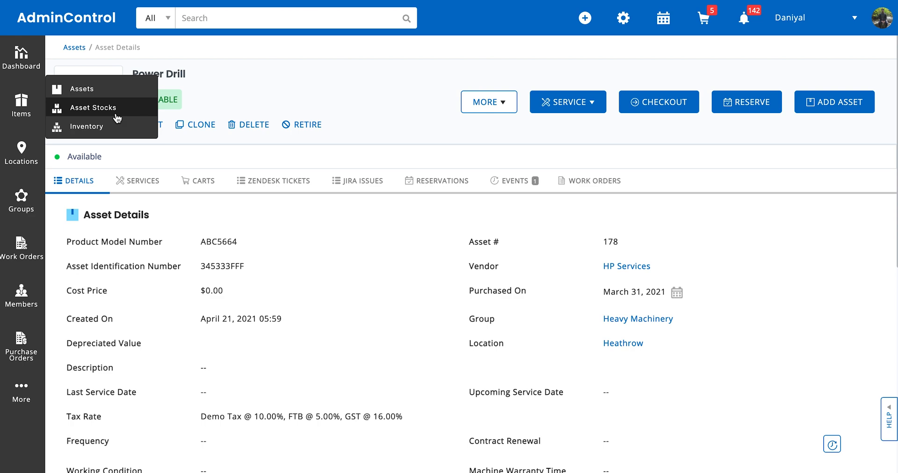
click(95, 107)
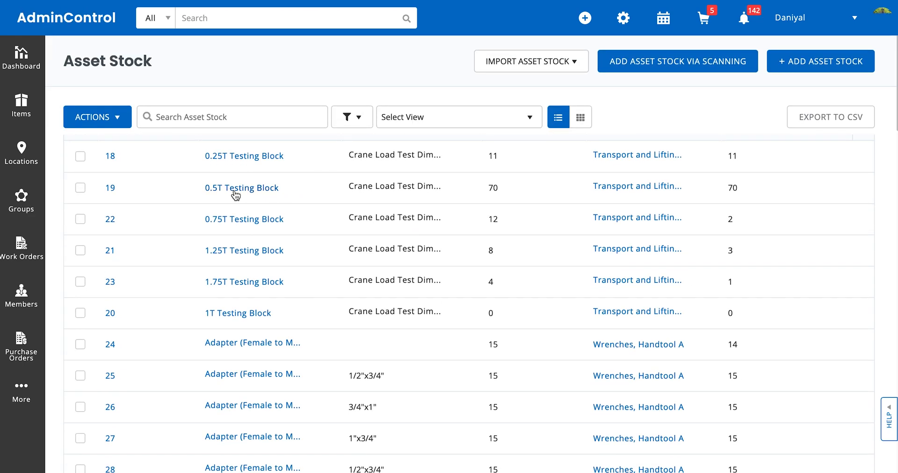
scroll(up, 3)
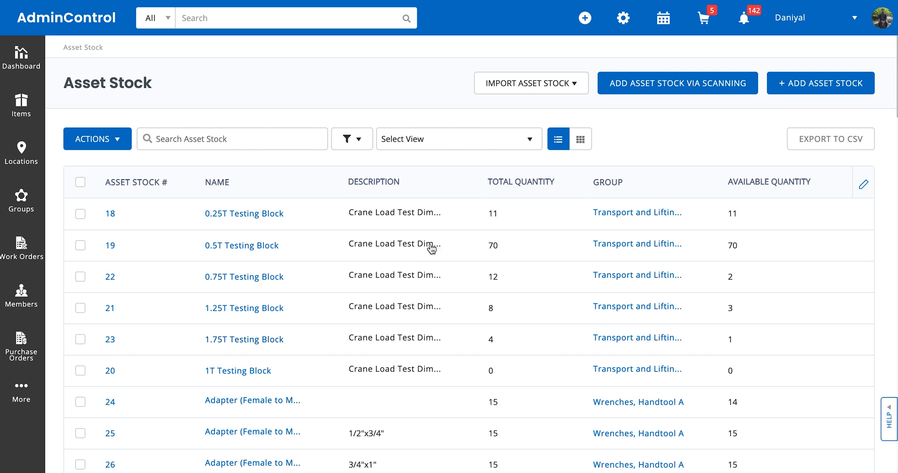
mouse_move(506, 467)
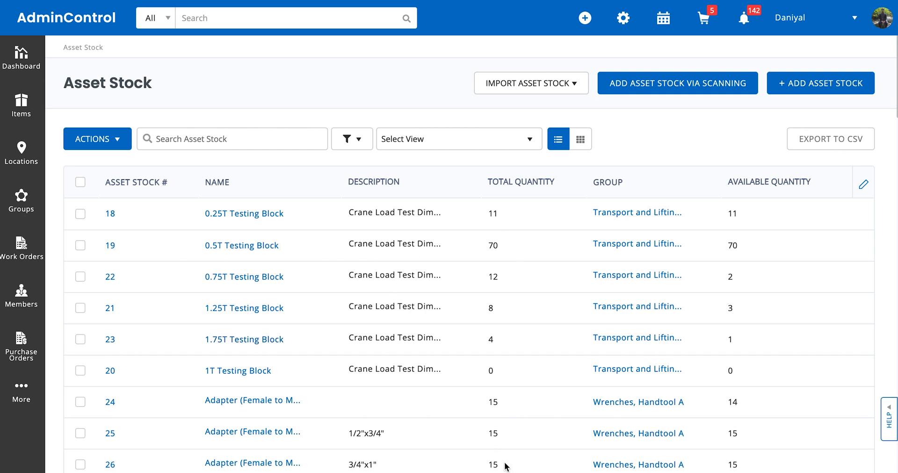
mouse_move(757, 201)
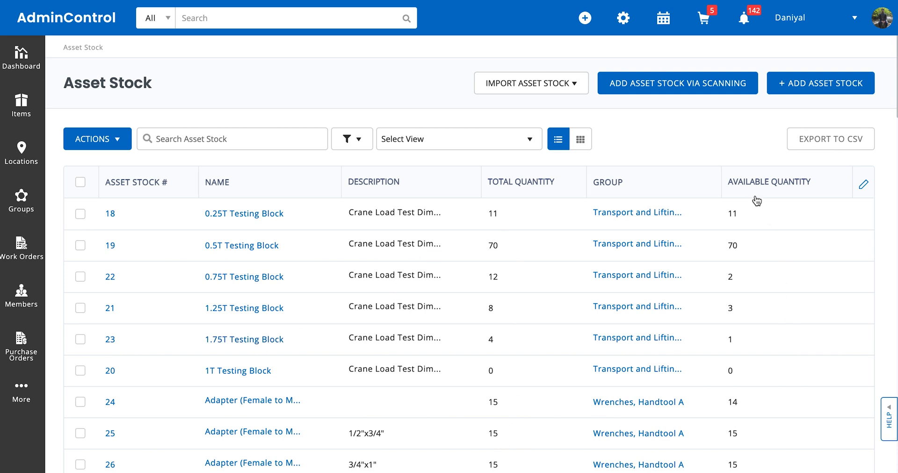
mouse_move(820, 83)
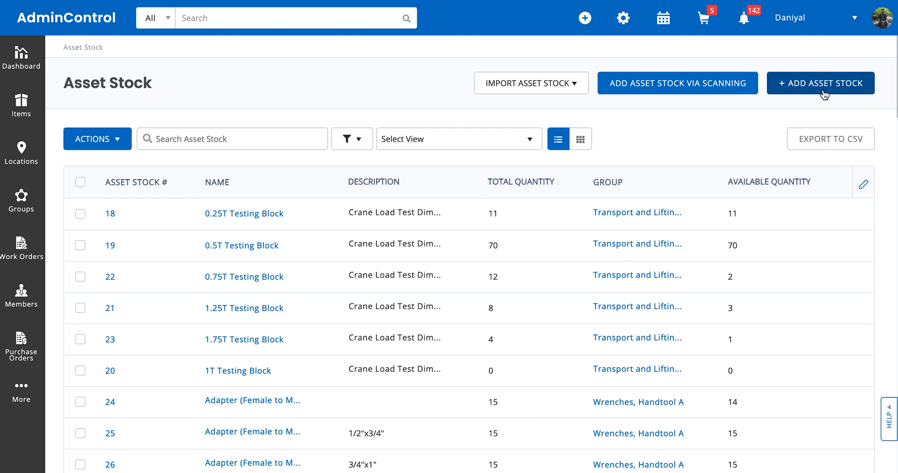
Step: Start a new asset stock named Box of Wires with group Network Devices
click(820, 83)
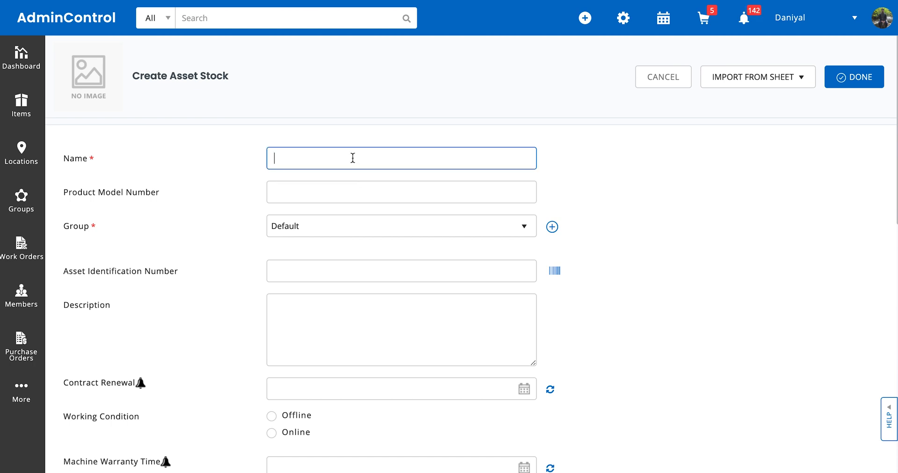
text(Box of Wires)
click(401, 191)
text(a)
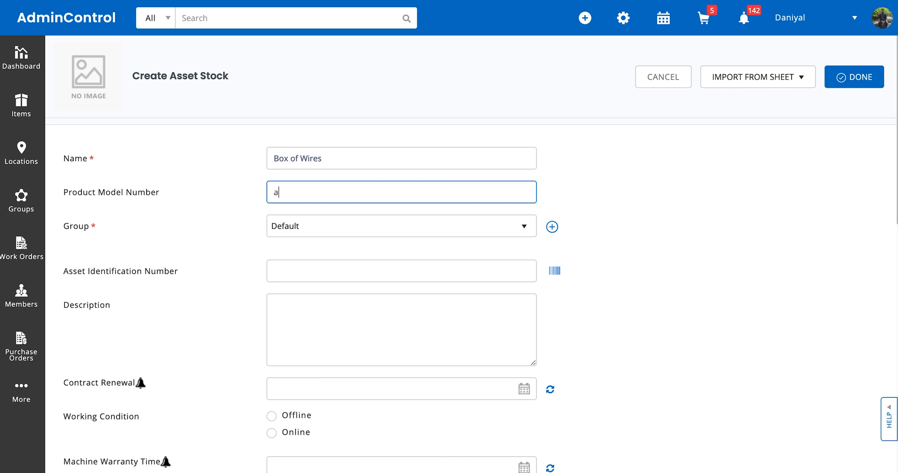
click(401, 225)
text(245)
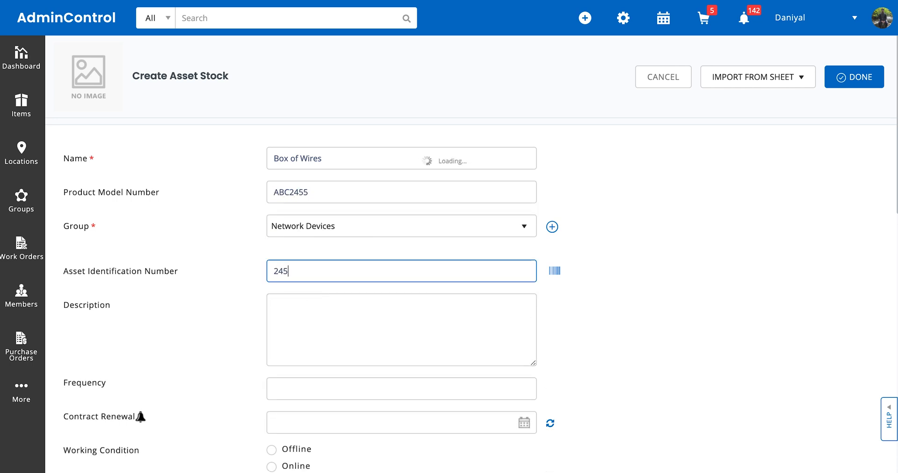
Step: Enter the Price For Add Stock in Extended Information
scroll(down, 3)
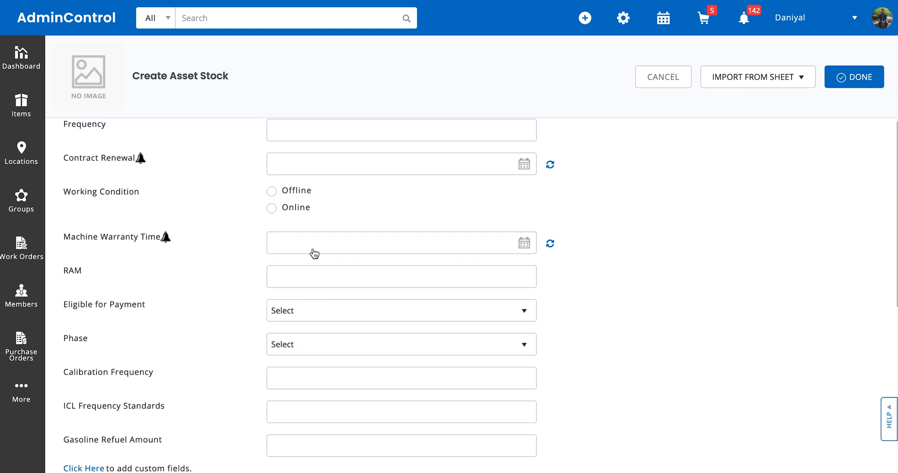
scroll(down, 3)
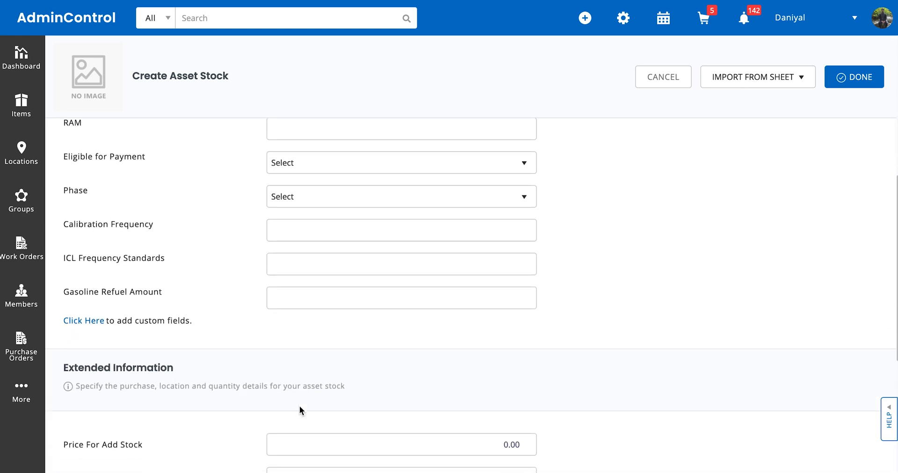
scroll(down, 3)
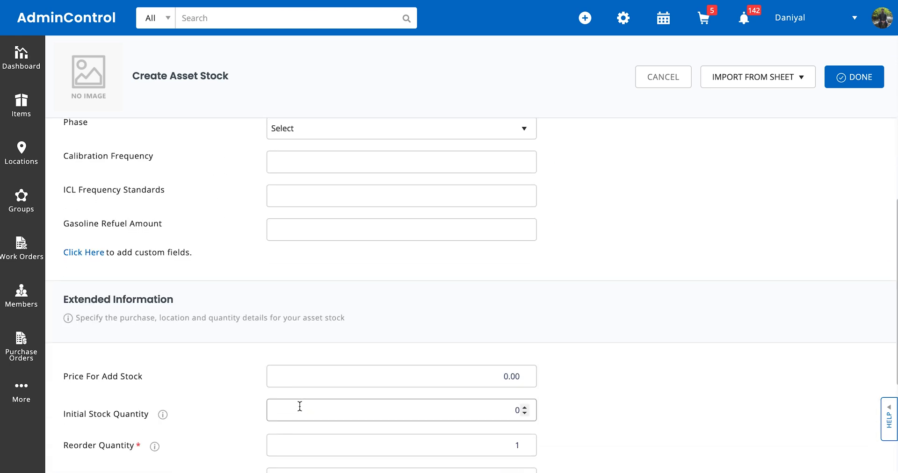
scroll(down, 3)
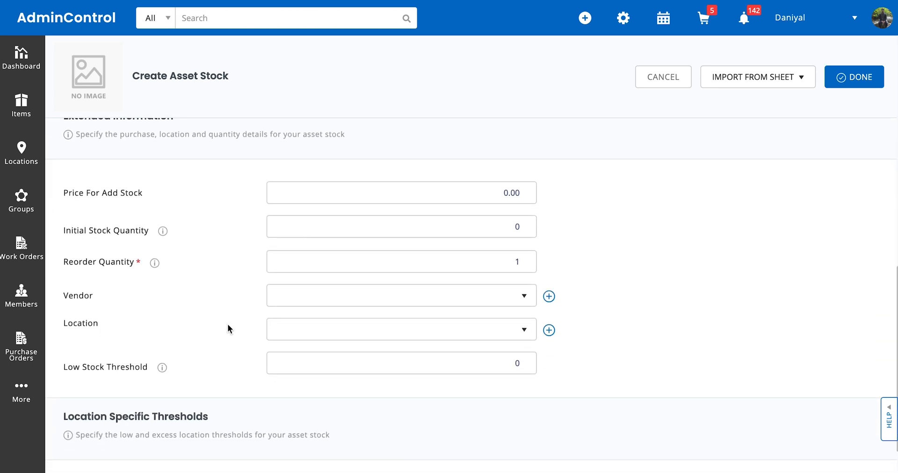
scroll(up, 3)
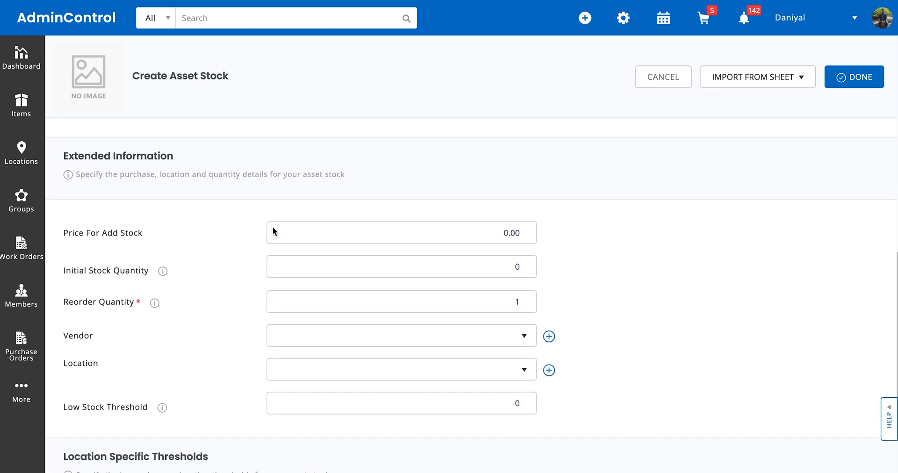
click(401, 233)
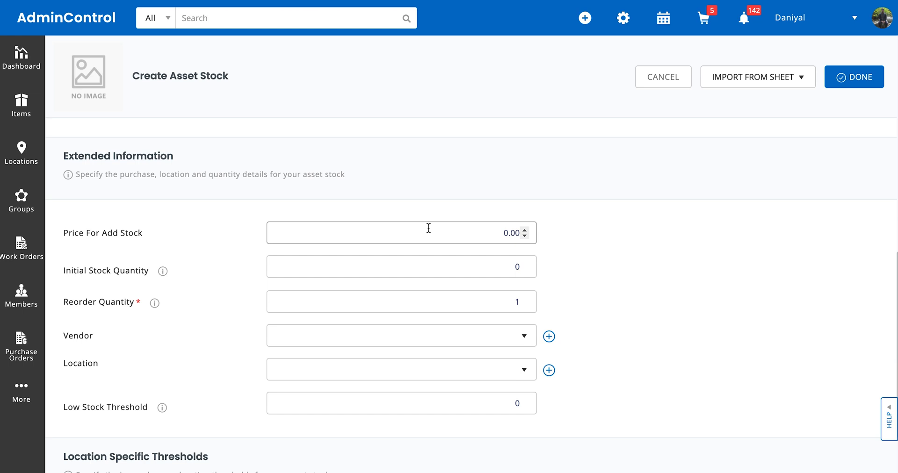
scroll(up, 3)
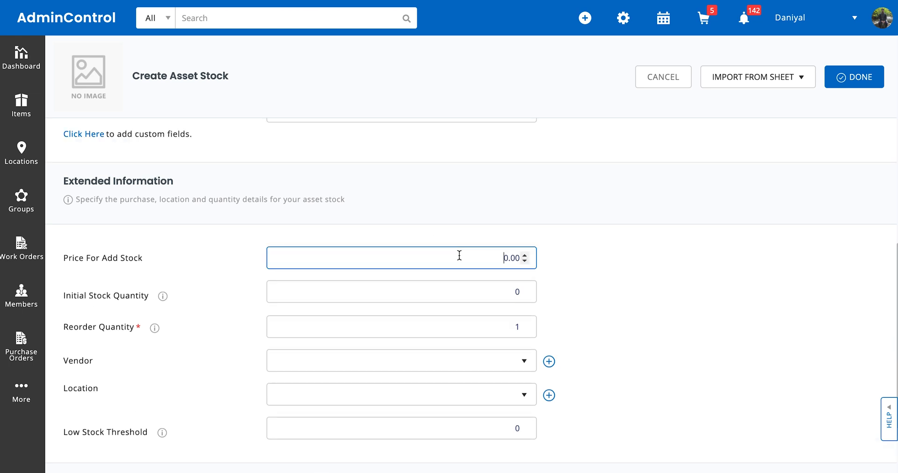
text(3)
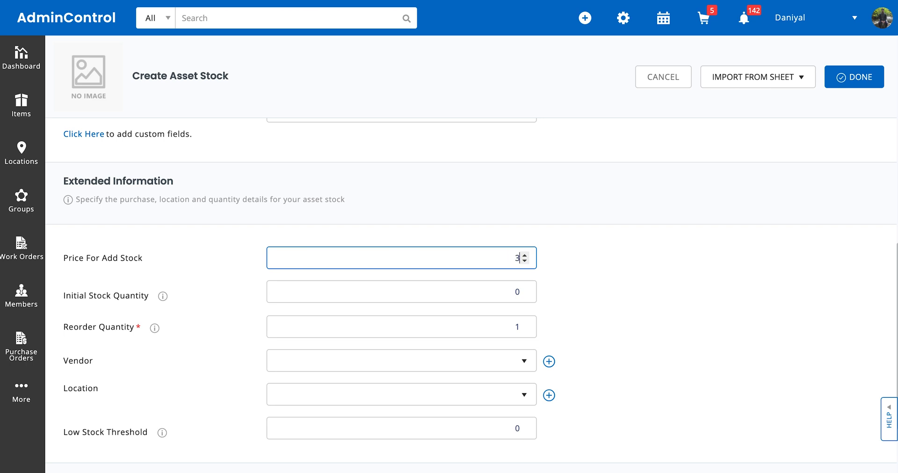
Step: Set initial stock quantity 100 and reorder quantity 5
click(401, 292)
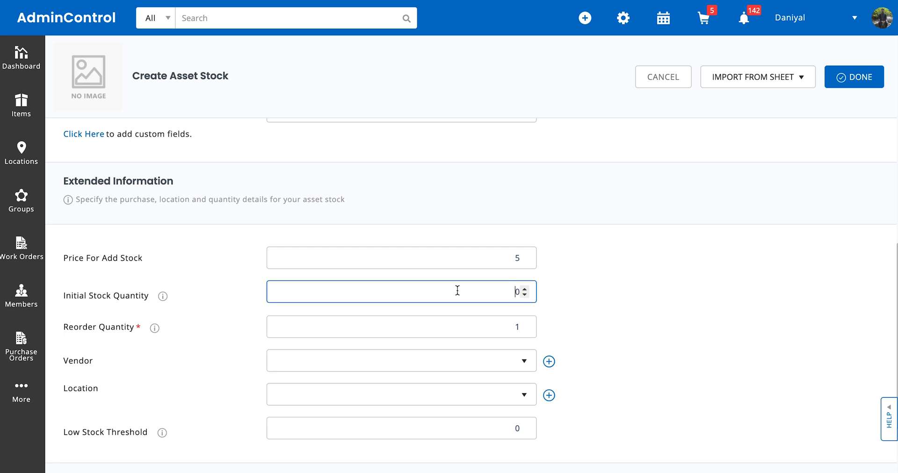
text(100)
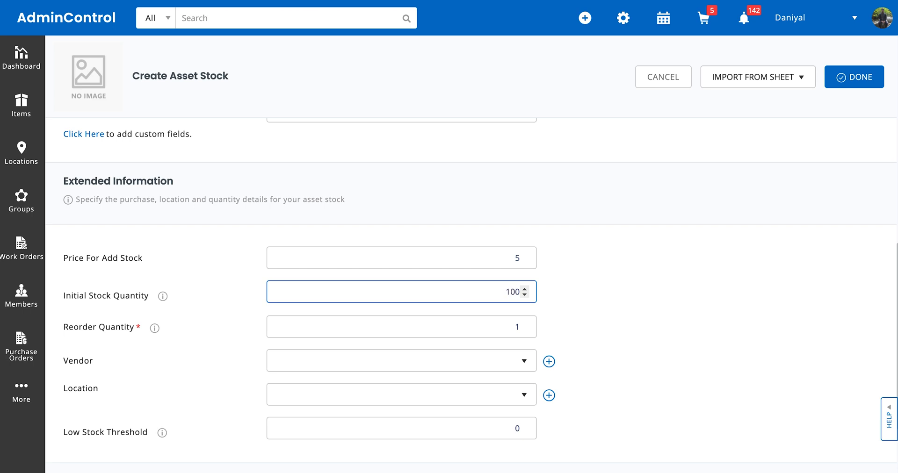
click(401, 326)
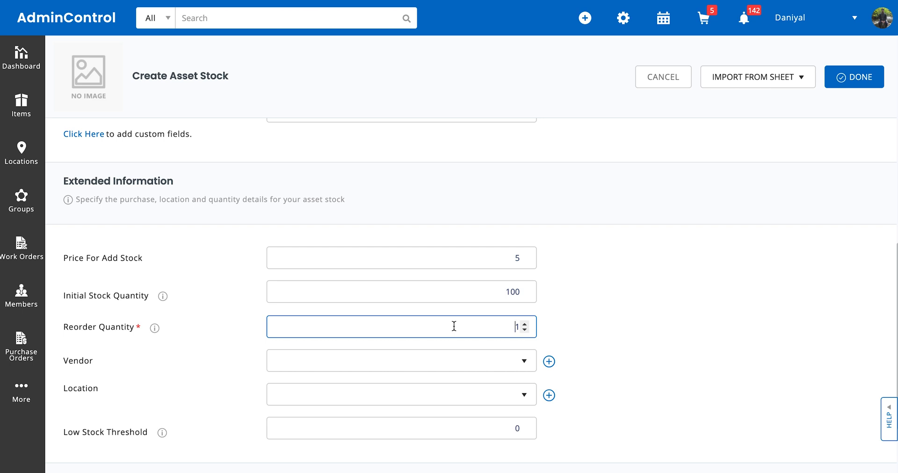
text(5)
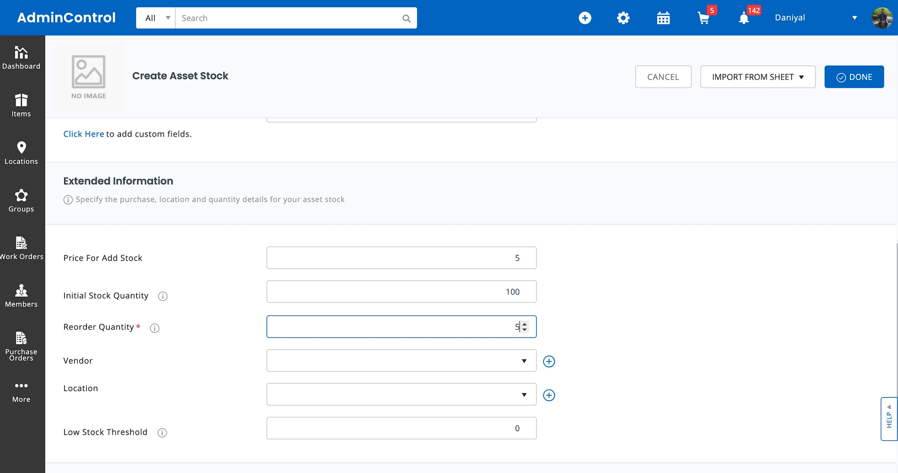
click(242, 346)
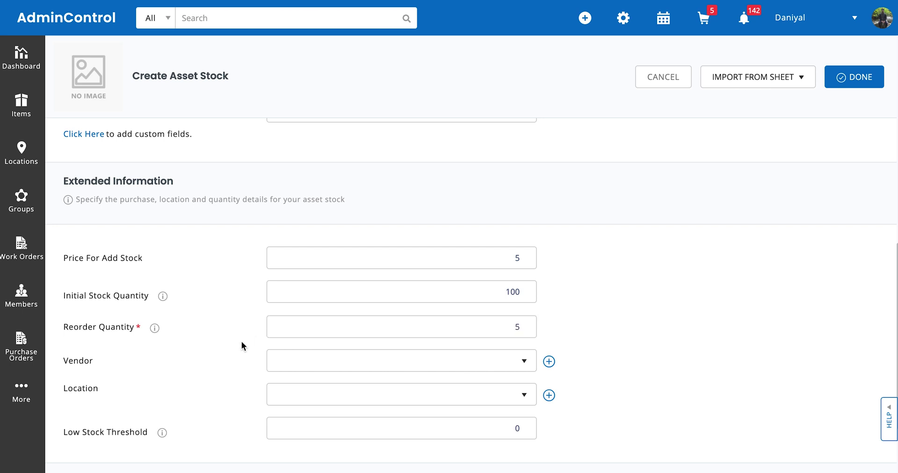
Step: Set the stock's location to Room One
scroll(down, 3)
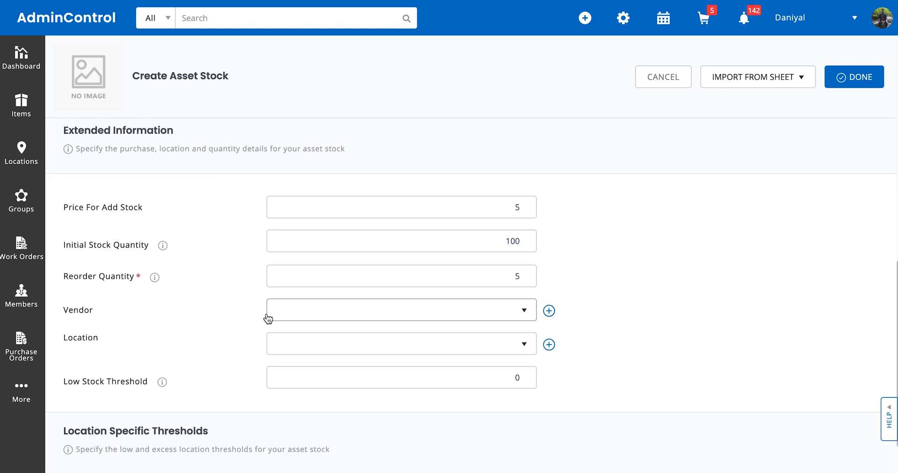
click(402, 344)
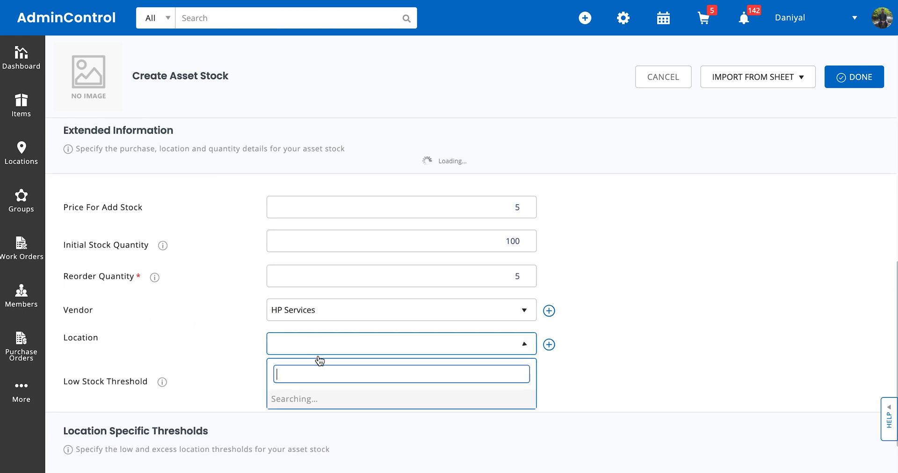
mouse_move(333, 407)
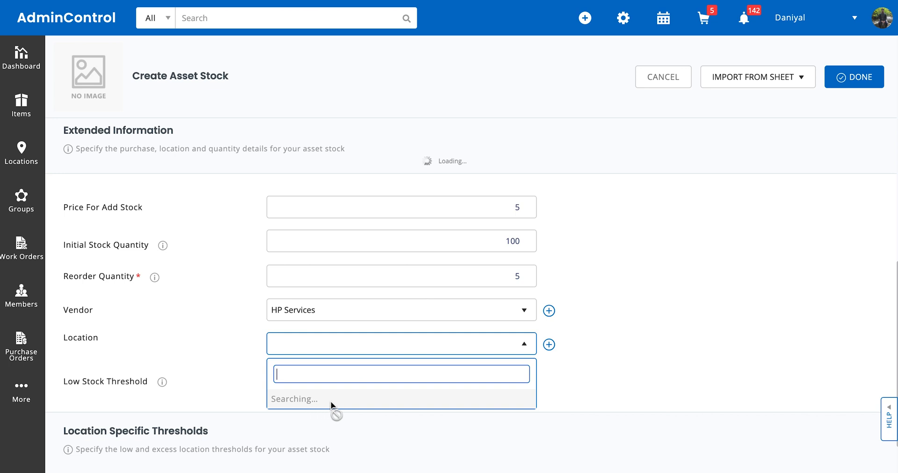
click(402, 398)
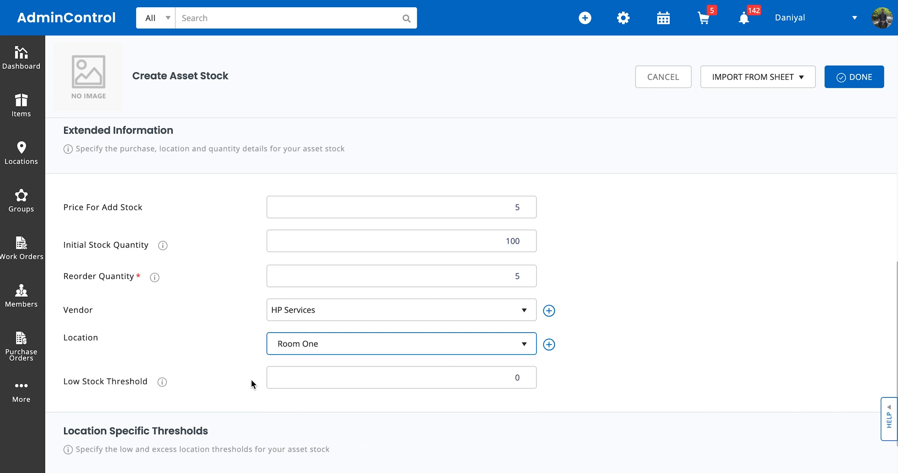
scroll(down, 3)
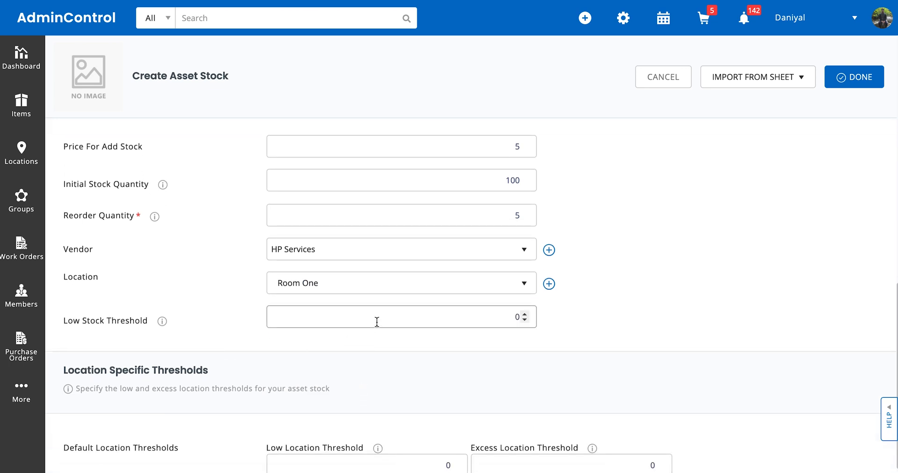
Step: Set the low stock threshold to 10
click(401, 317)
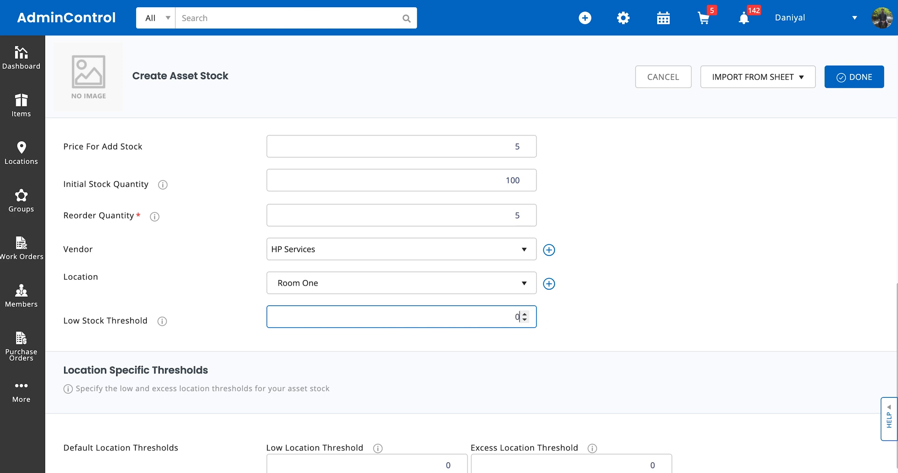
scroll(down, 3)
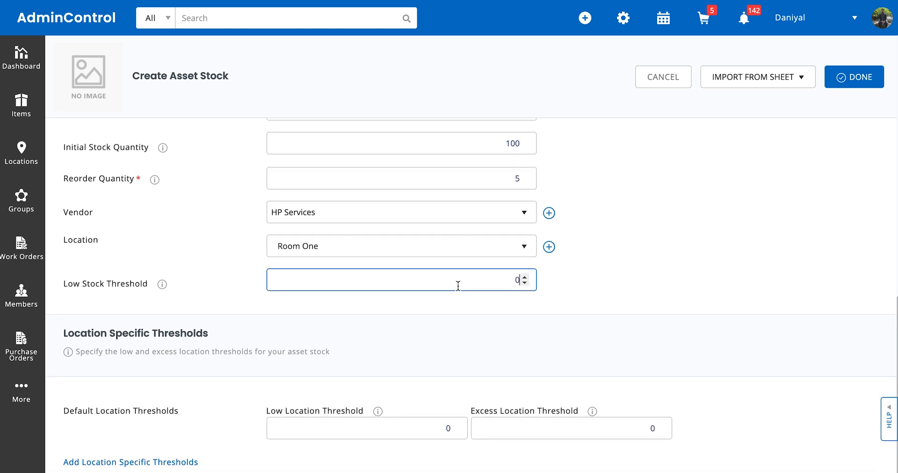
mouse_move(480, 317)
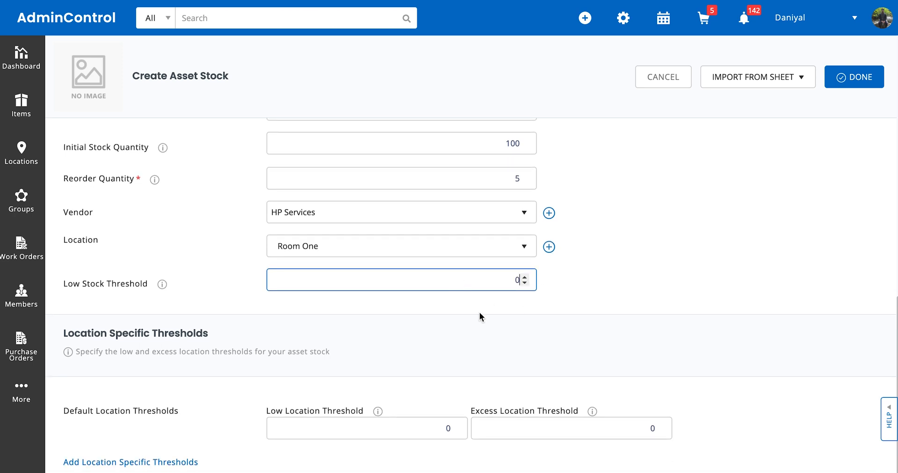
scroll(up, 3)
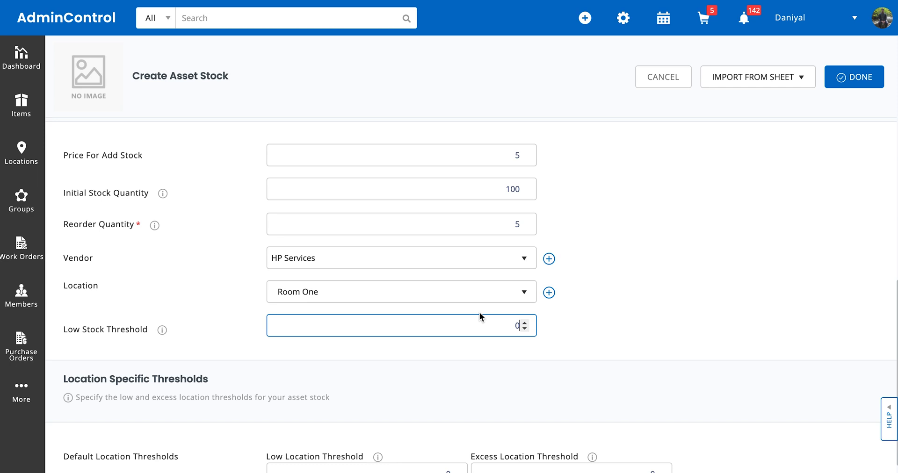
mouse_move(482, 318)
text(10)
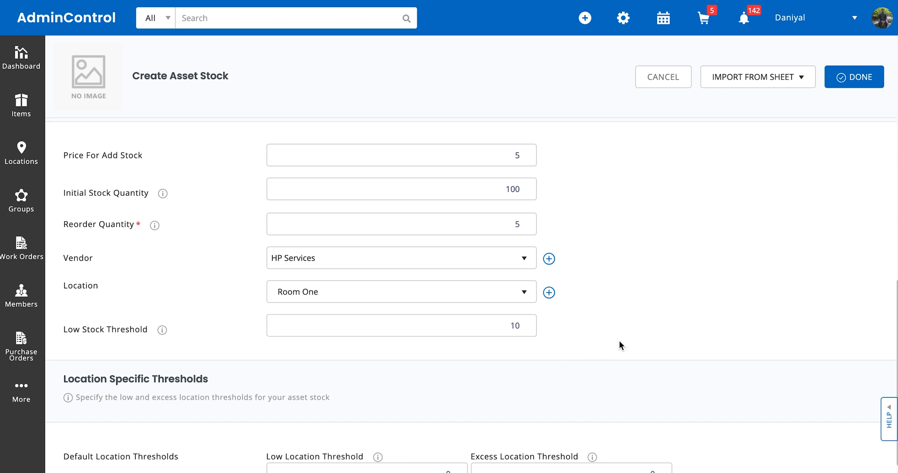
scroll(down, 3)
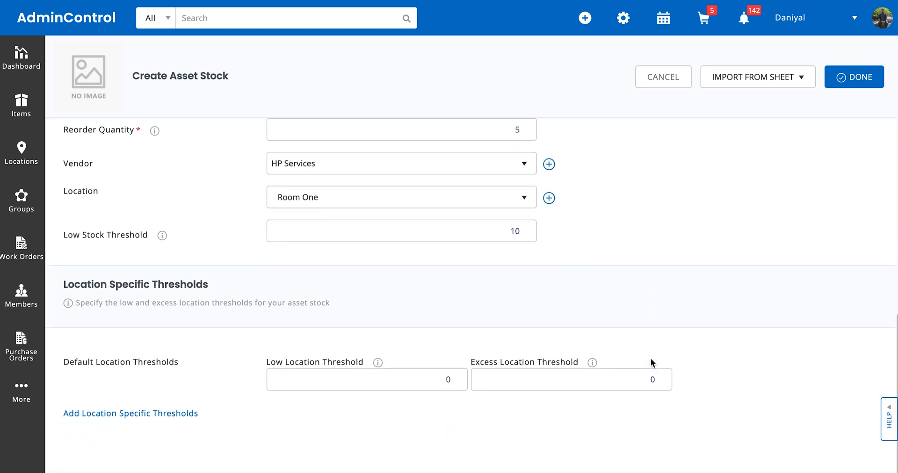
scroll(down, 3)
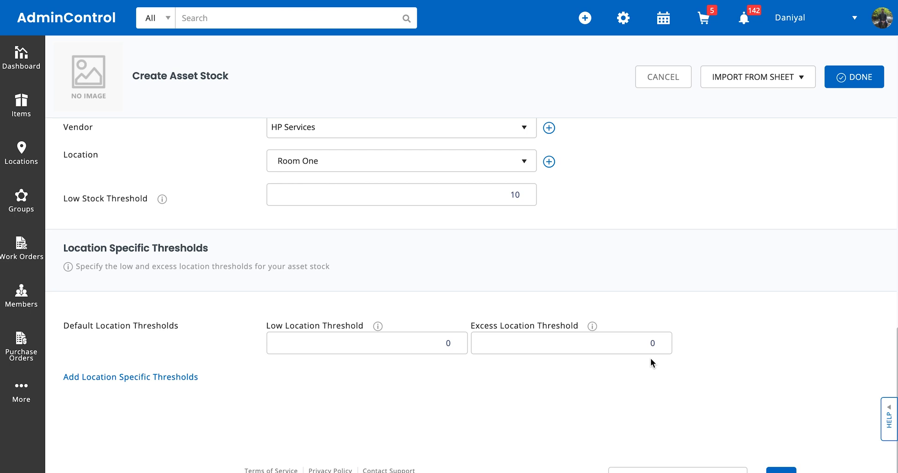
mouse_move(281, 294)
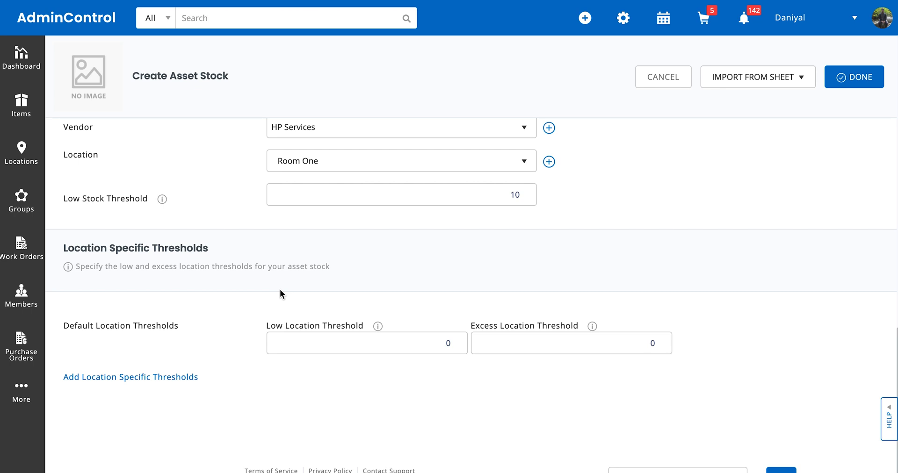
mouse_move(118, 325)
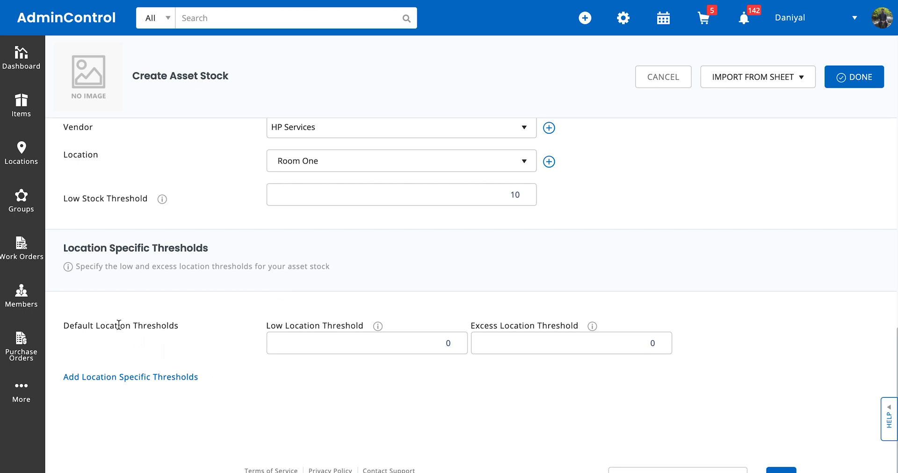
mouse_move(174, 332)
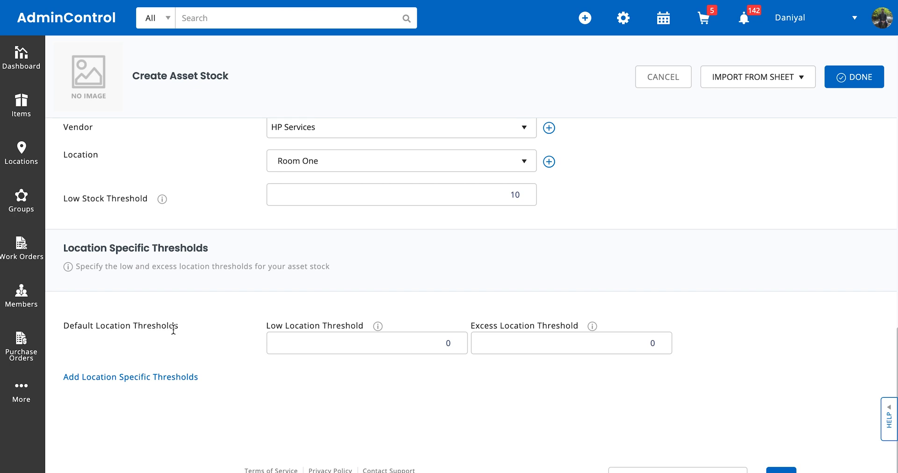
mouse_move(162, 340)
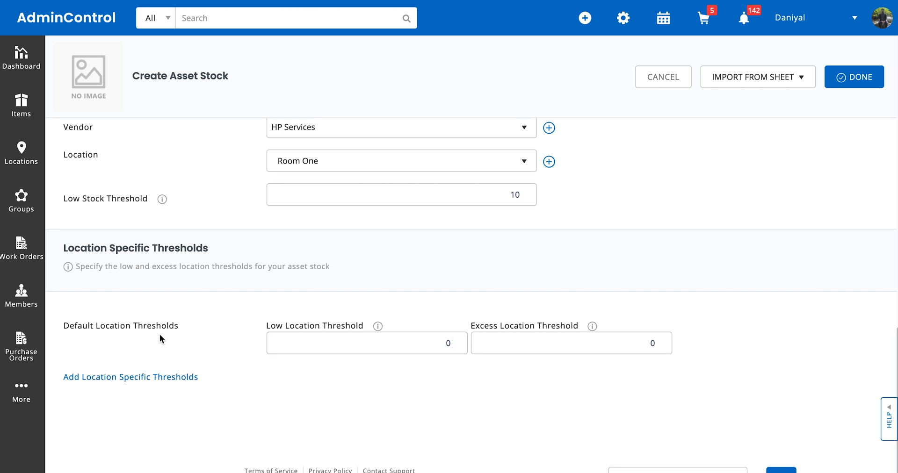
mouse_move(213, 336)
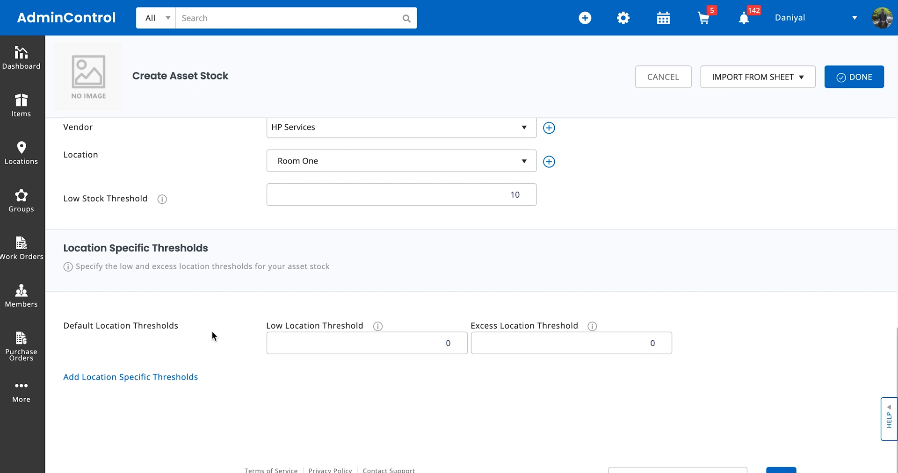
mouse_move(263, 340)
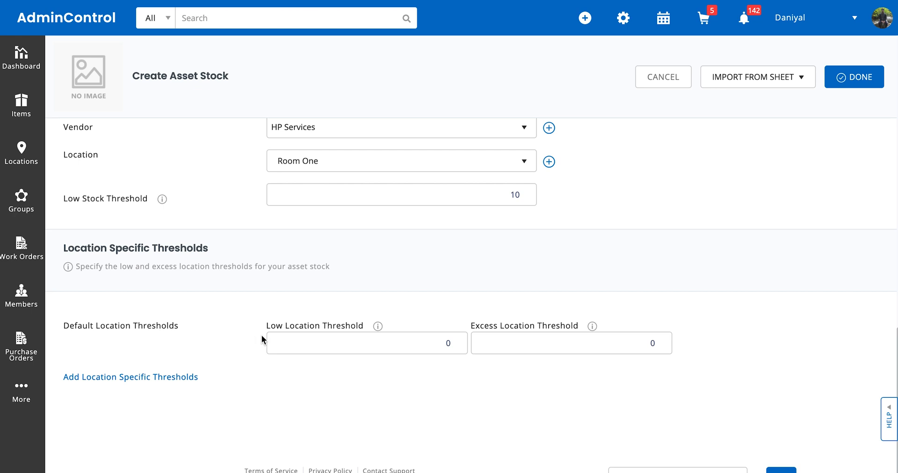
Step: Enter default location thresholds low and excess 150, then add a location-specific threshold row
click(367, 343)
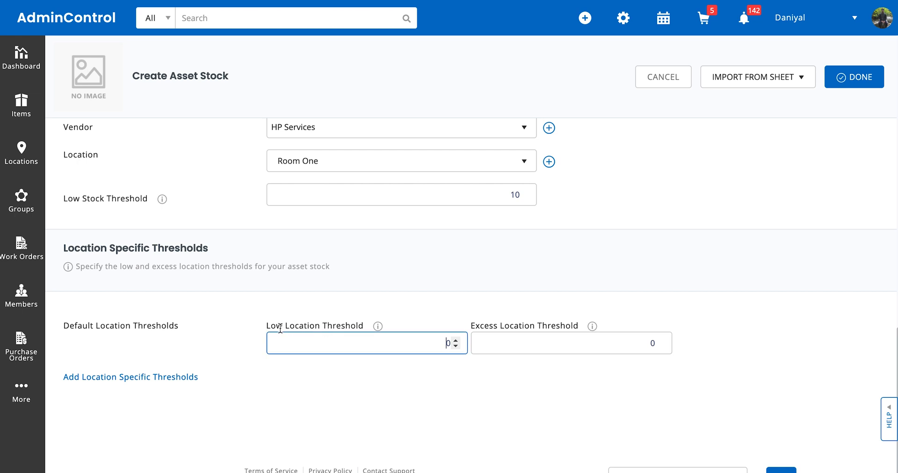
text(4)
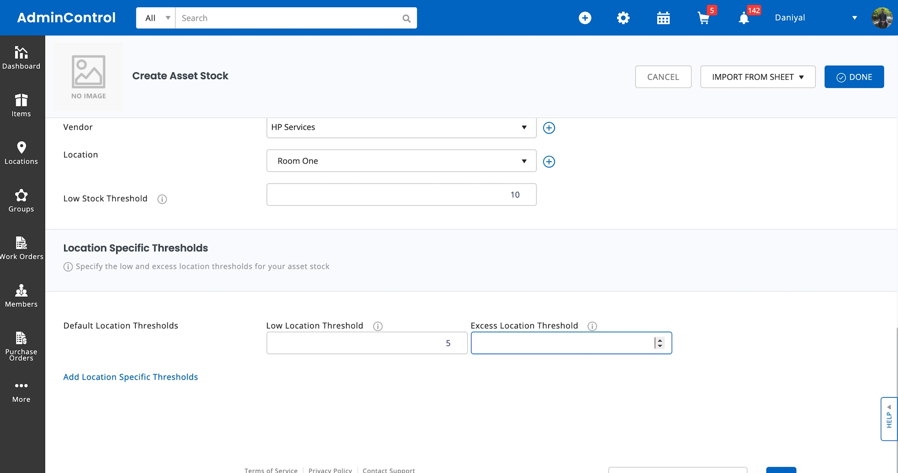
text(150)
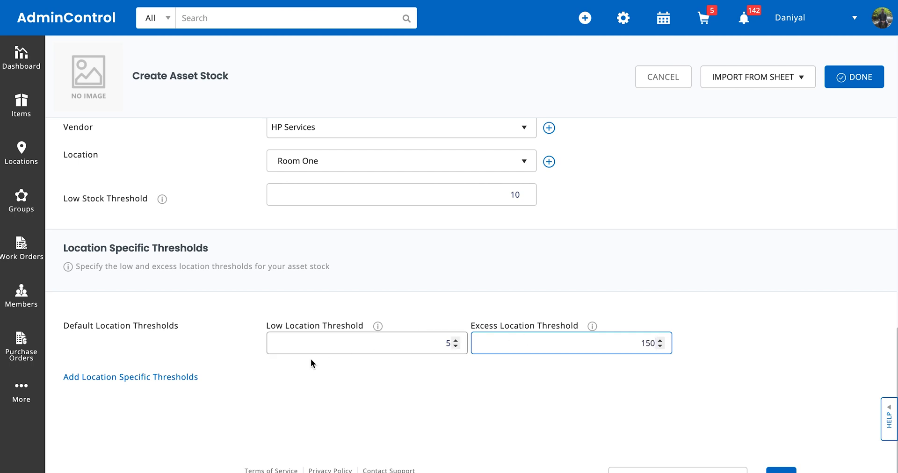
click(131, 377)
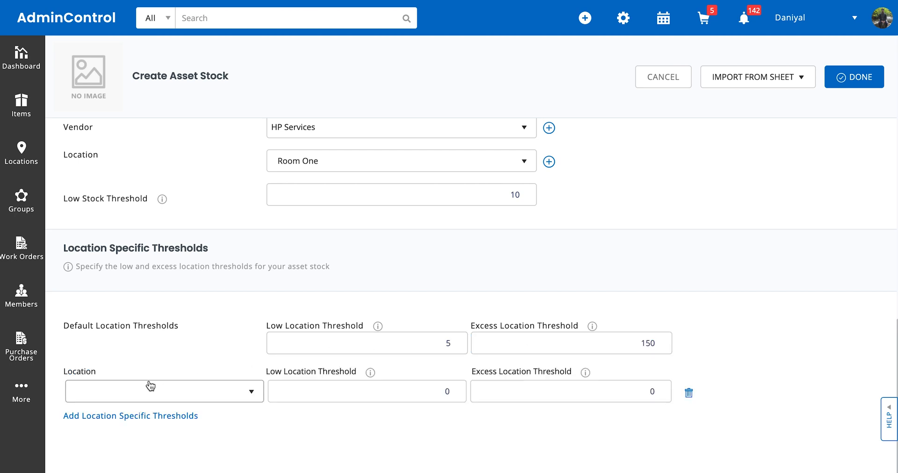
Step: Set the Heathrow threshold row to low 10 and excess 100 on the unsaved stock form
click(163, 391)
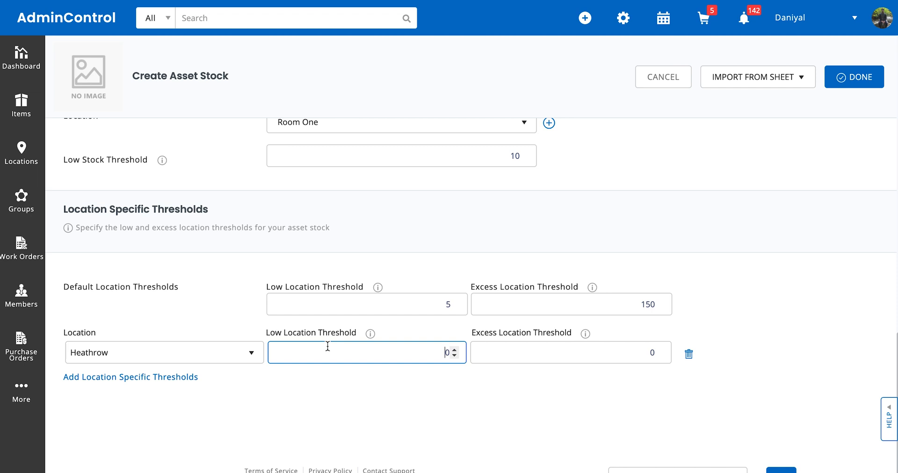
text(9)
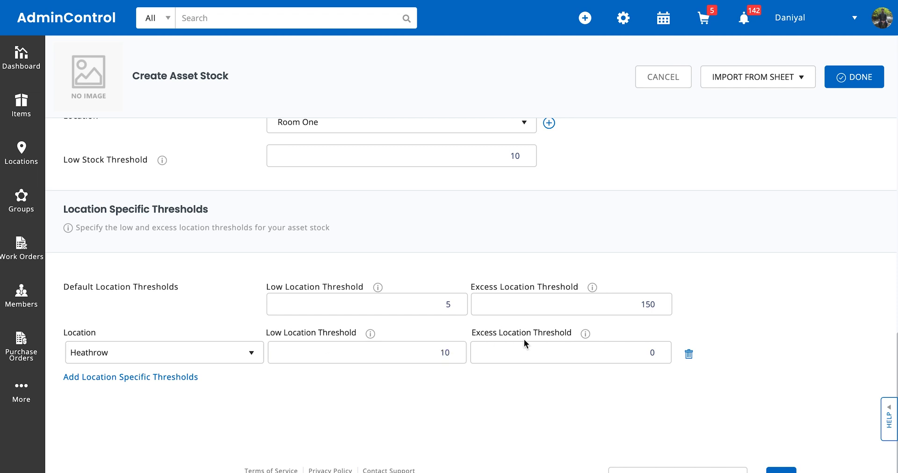
click(570, 352)
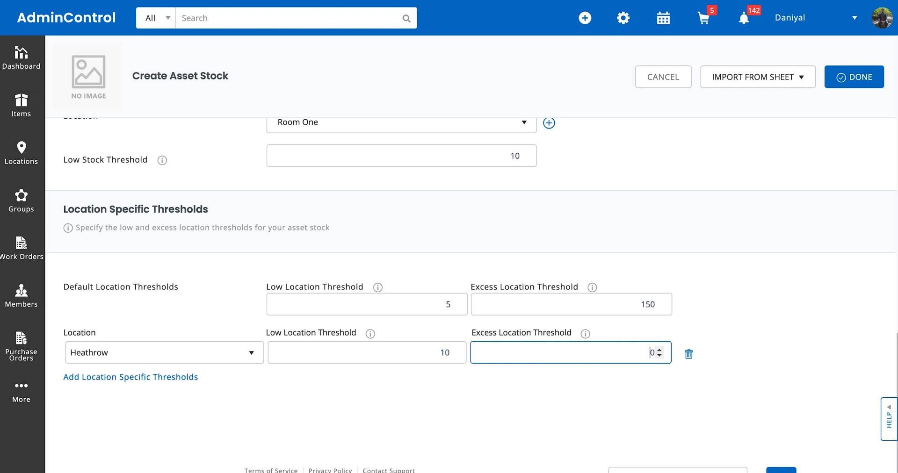
text(100)
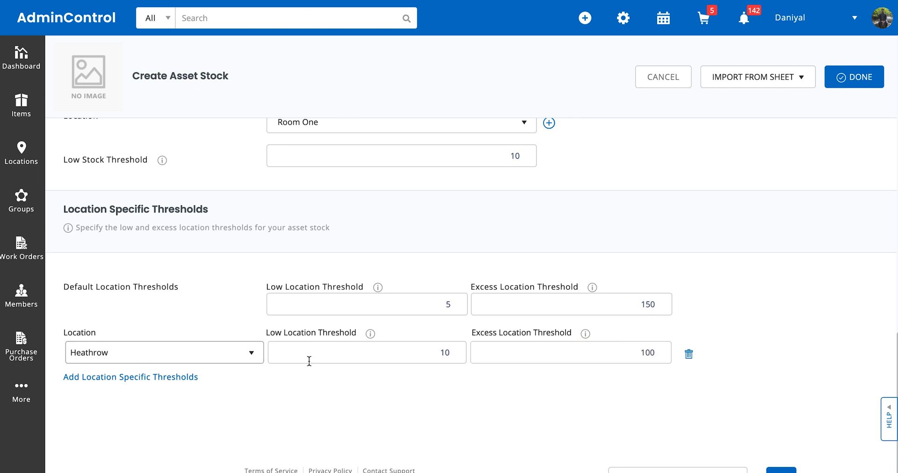
mouse_move(704, 310)
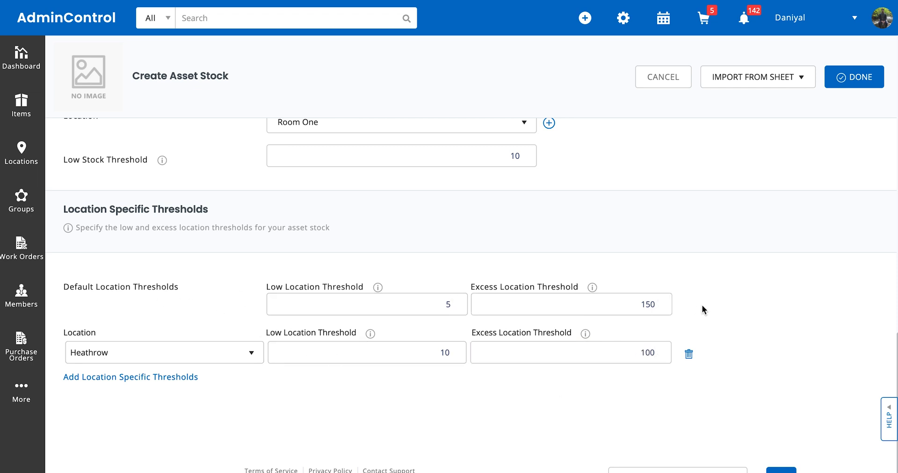
mouse_move(268, 370)
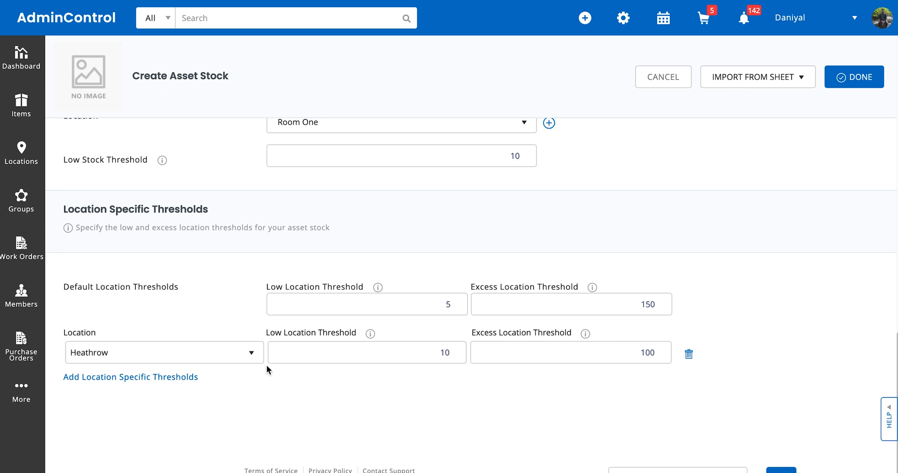
mouse_move(315, 372)
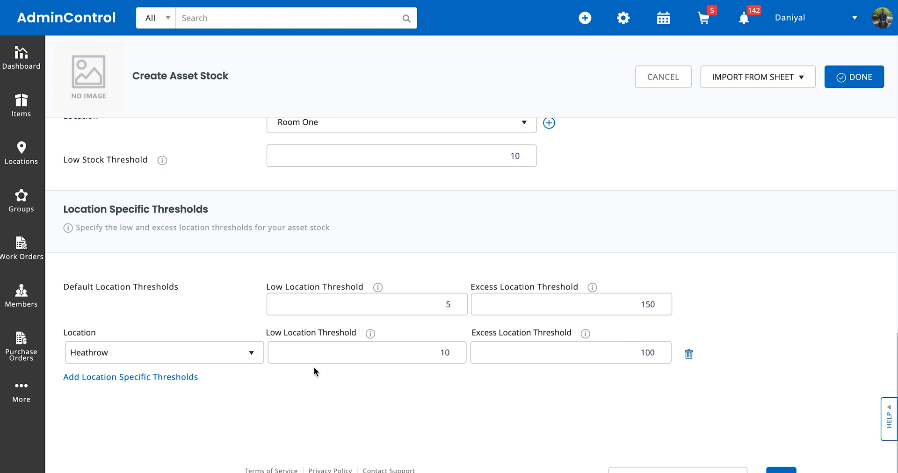
mouse_move(854, 93)
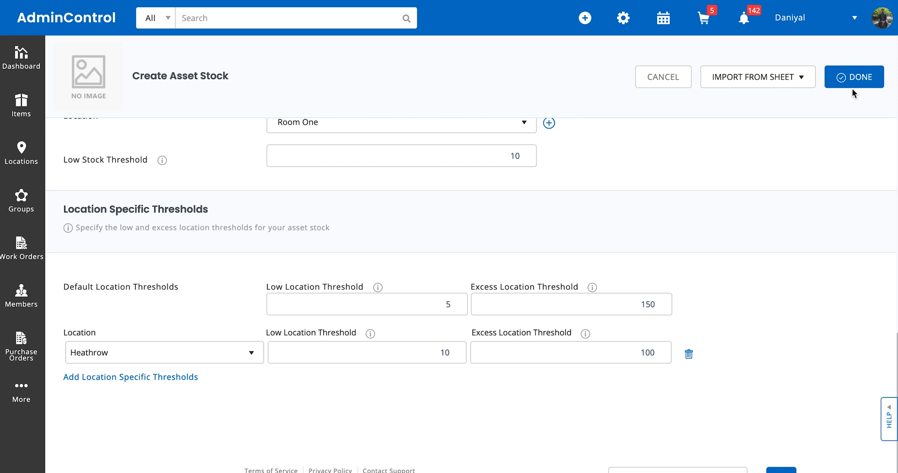
Step: Save Box of Wires as asset stock #179 and review its Quantity by Location table showing 100 available, Room One Optimal
click(854, 76)
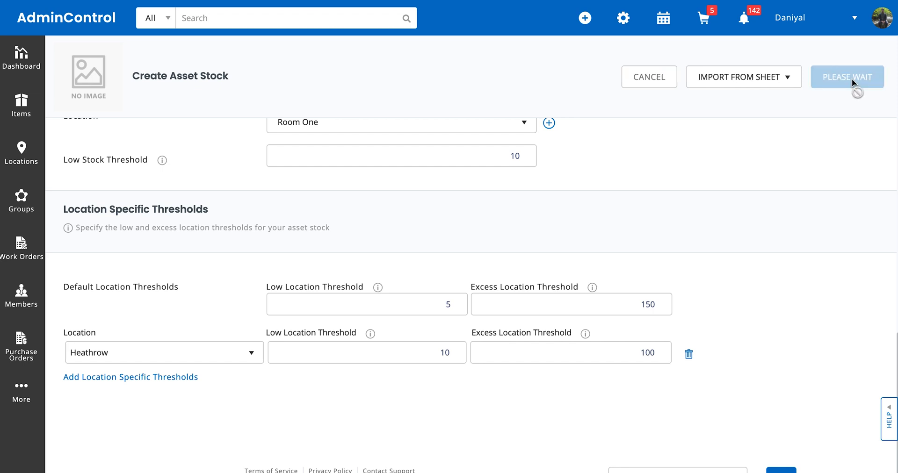
click(847, 76)
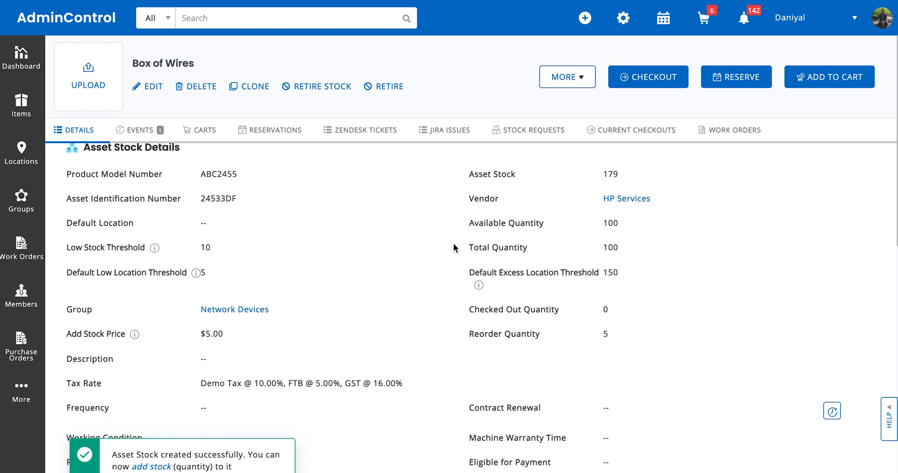
scroll(down, 3)
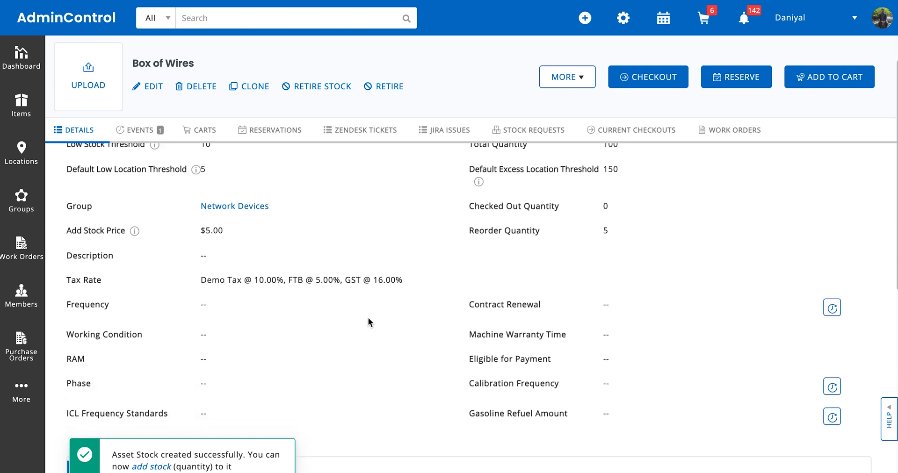
scroll(down, 3)
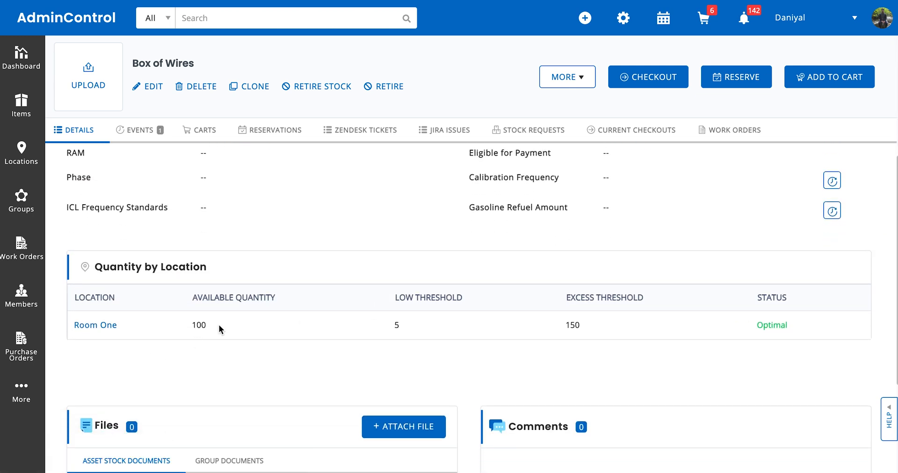
mouse_move(212, 331)
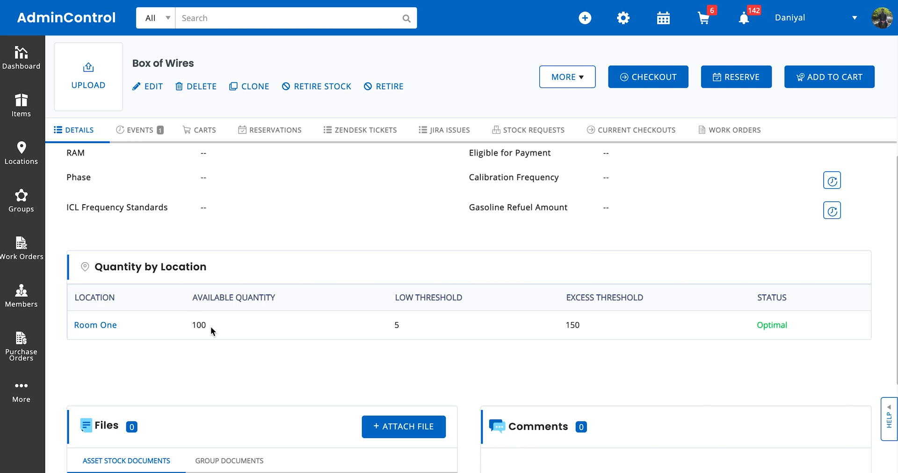
mouse_move(305, 273)
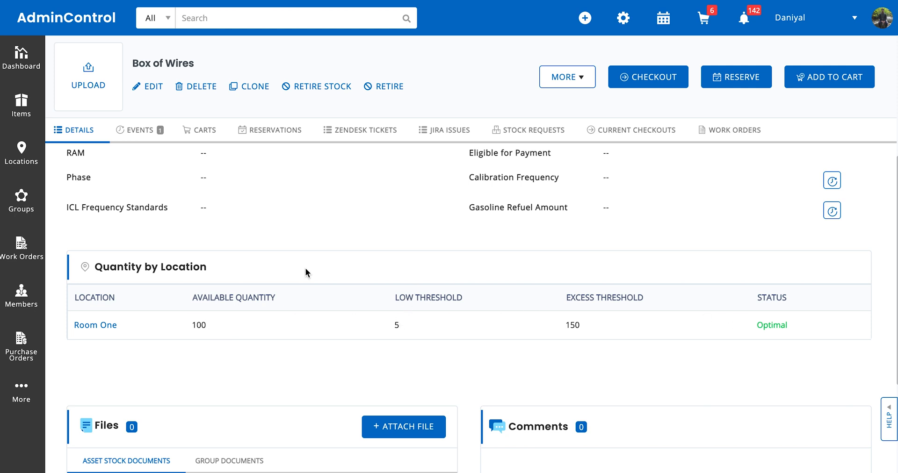
mouse_move(421, 302)
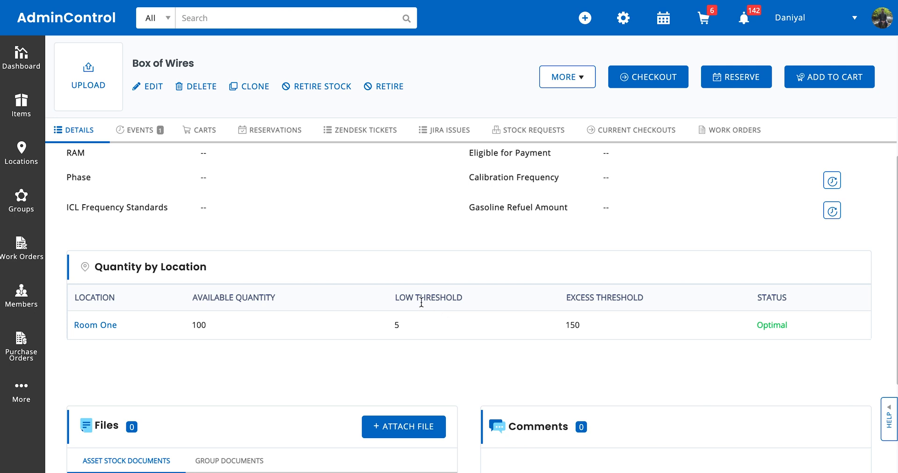
mouse_move(785, 329)
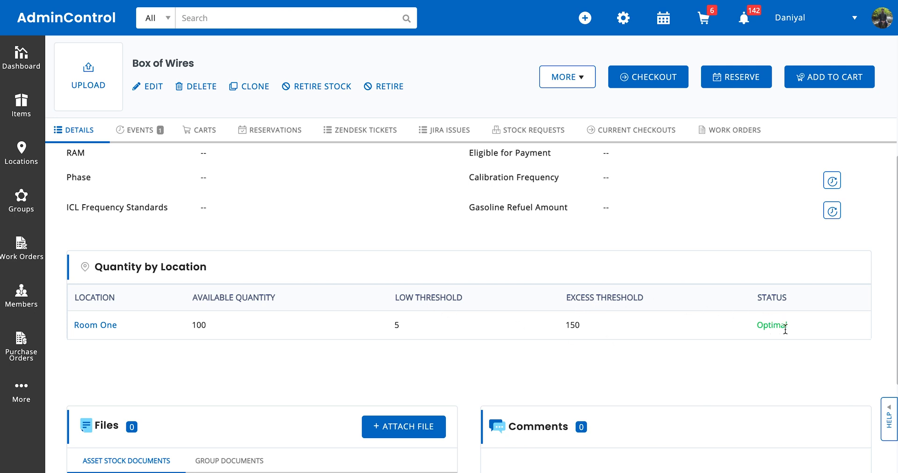
scroll(up, 3)
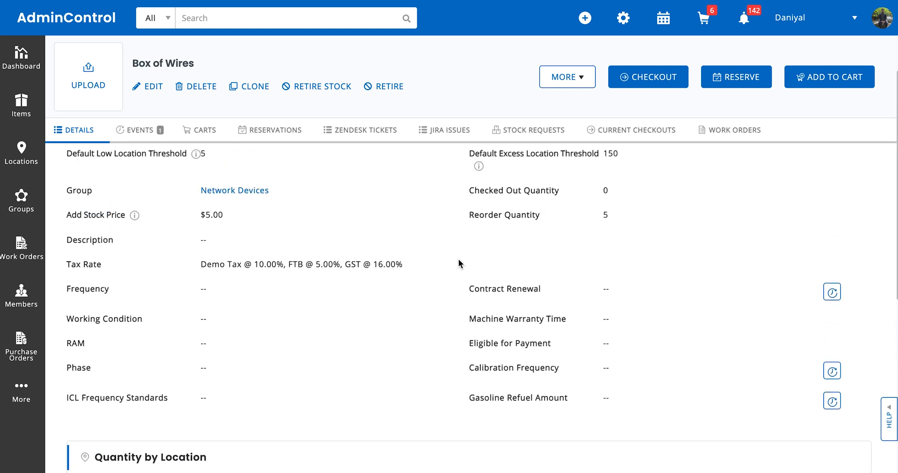
scroll(up, 3)
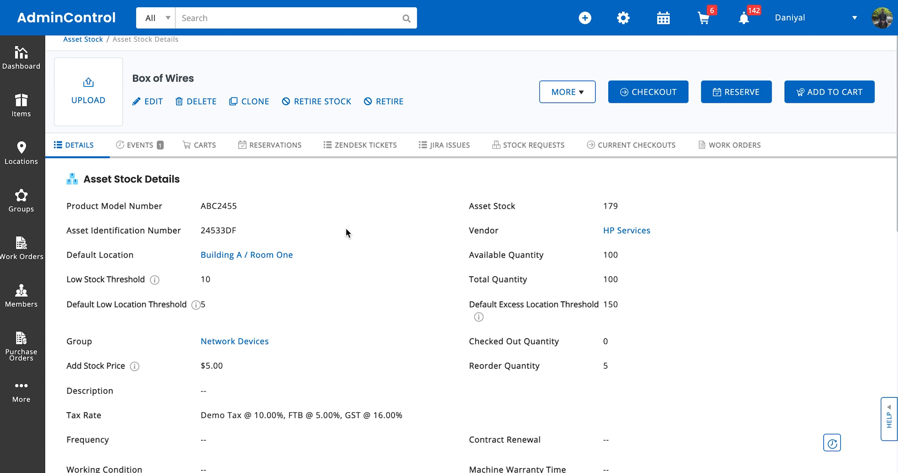
scroll(up, 3)
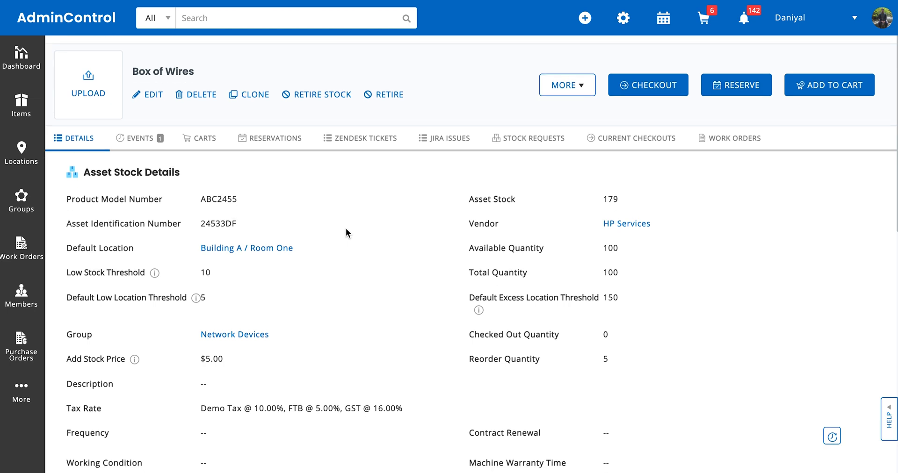
scroll(down, 3)
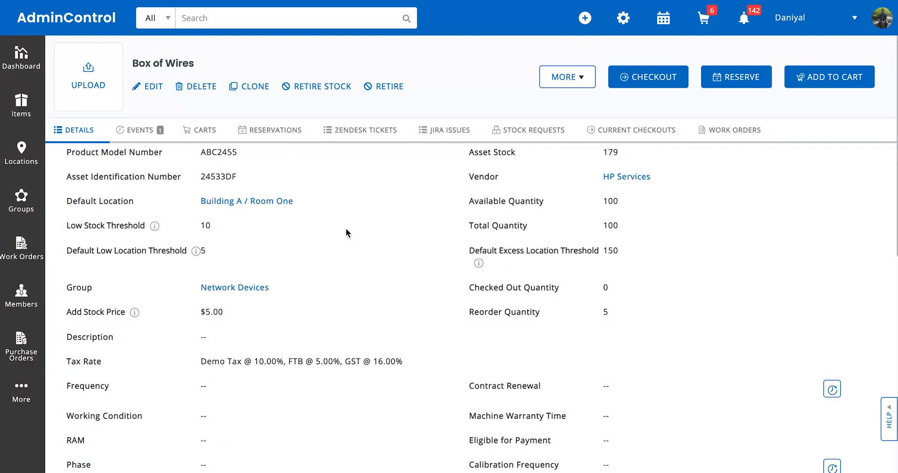
scroll(up, 3)
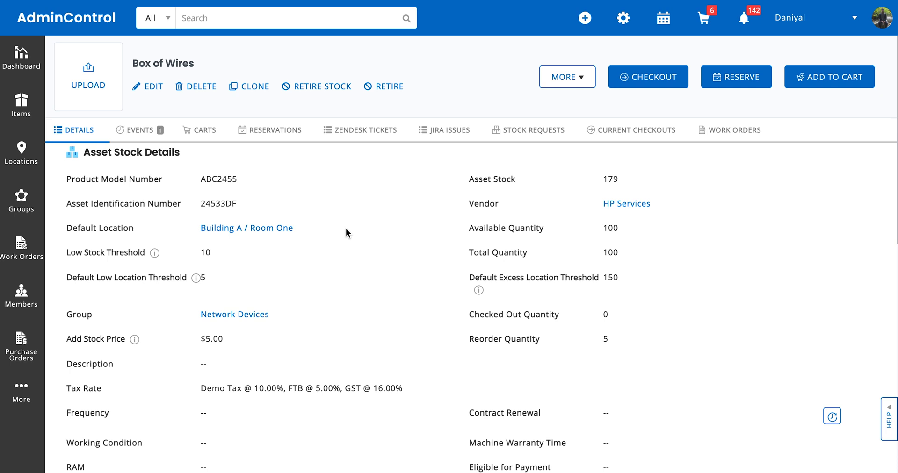